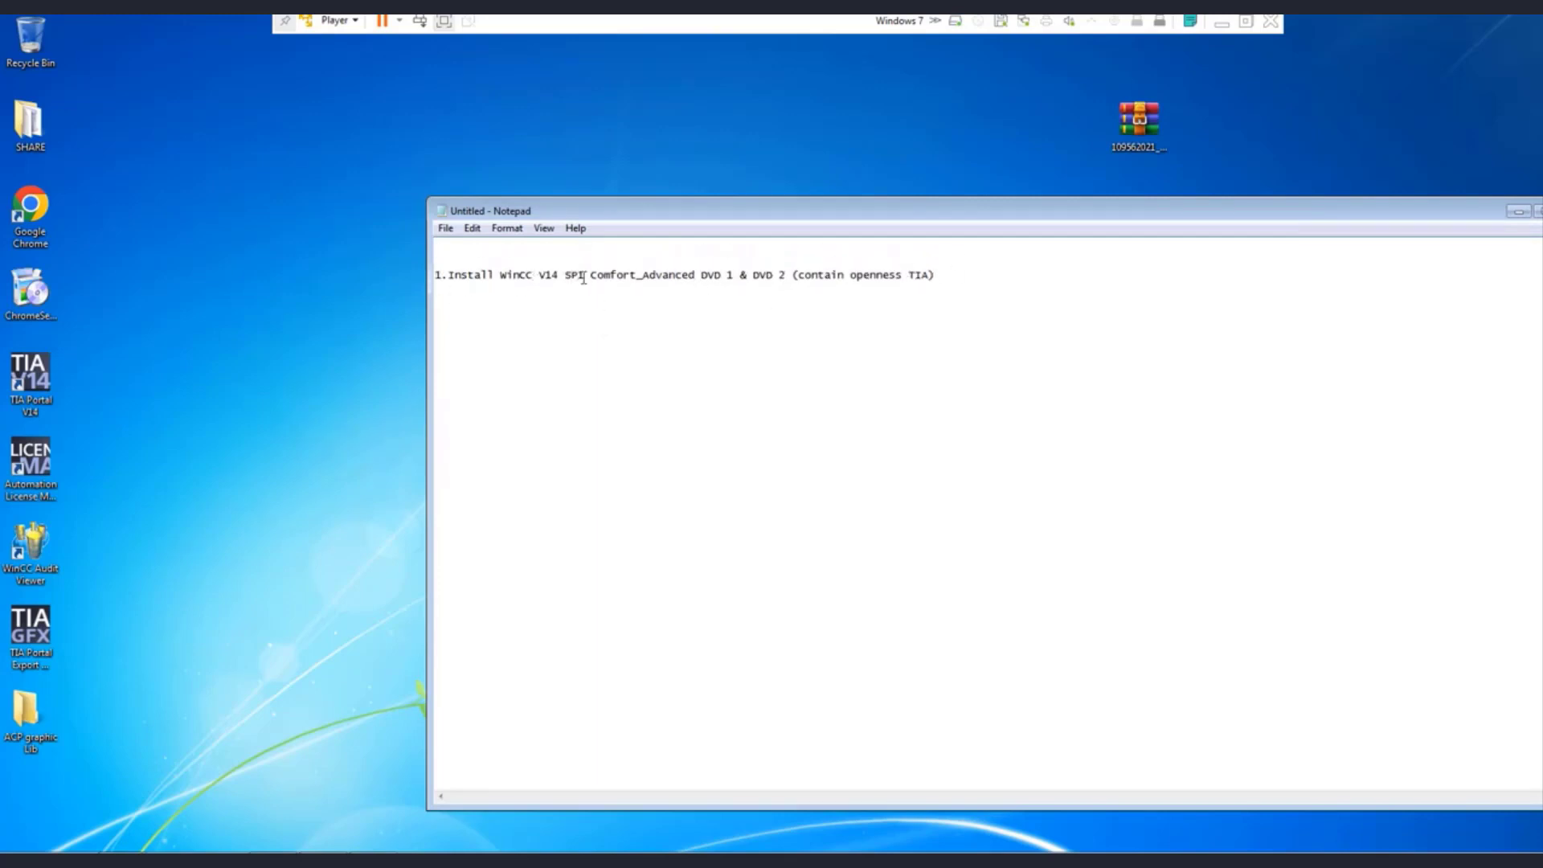
Step: Note the DVD 1 install, DVD 2 Openness extraction, and the Windows6.1-KB3033929-x64 update steps
type("---> DVD 1:")
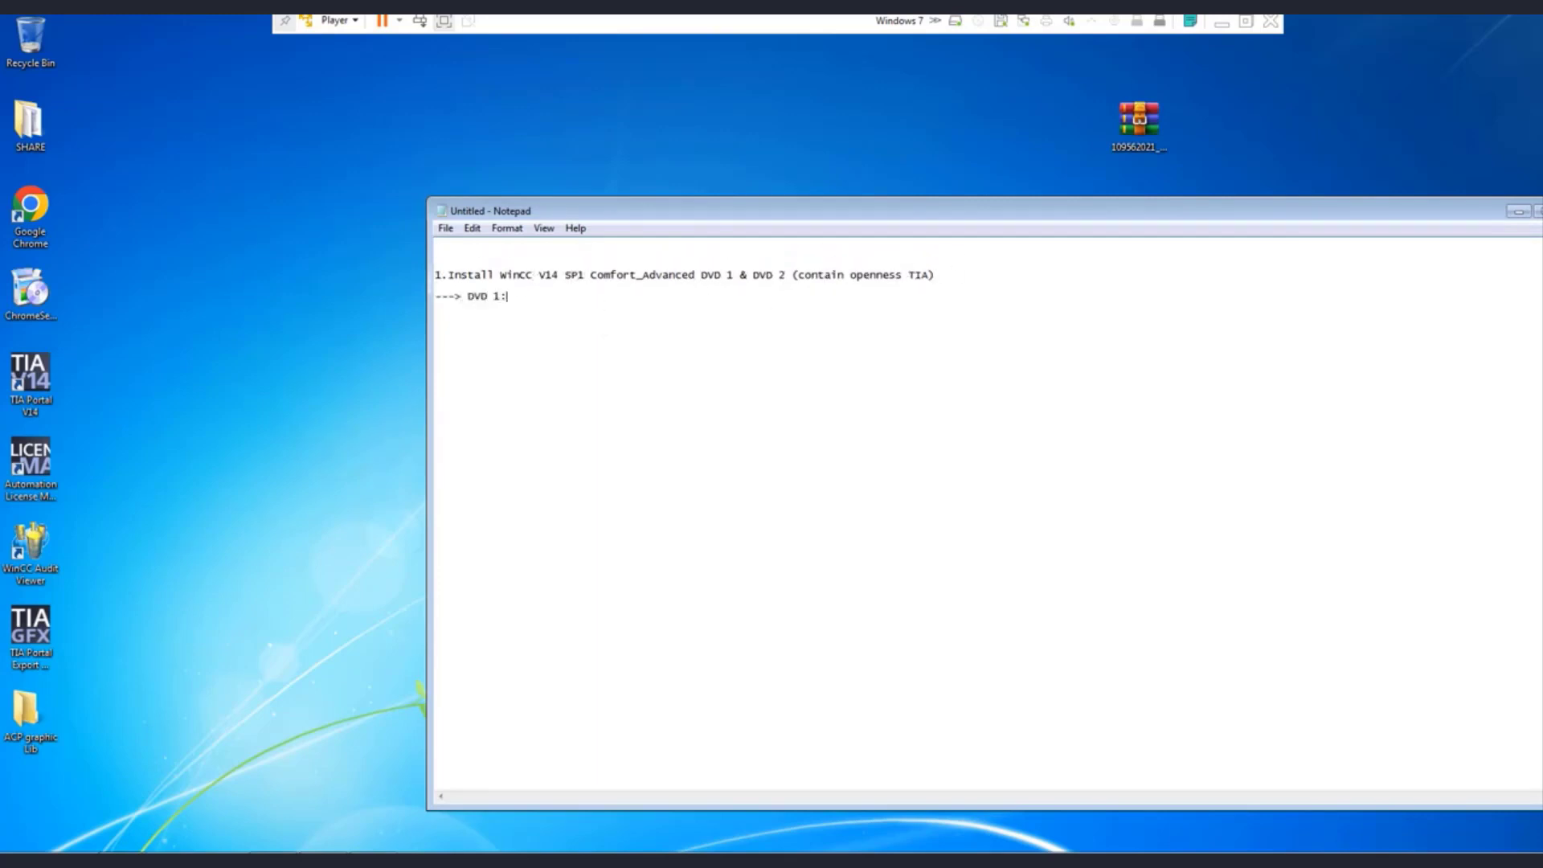
type("Install & select all components")
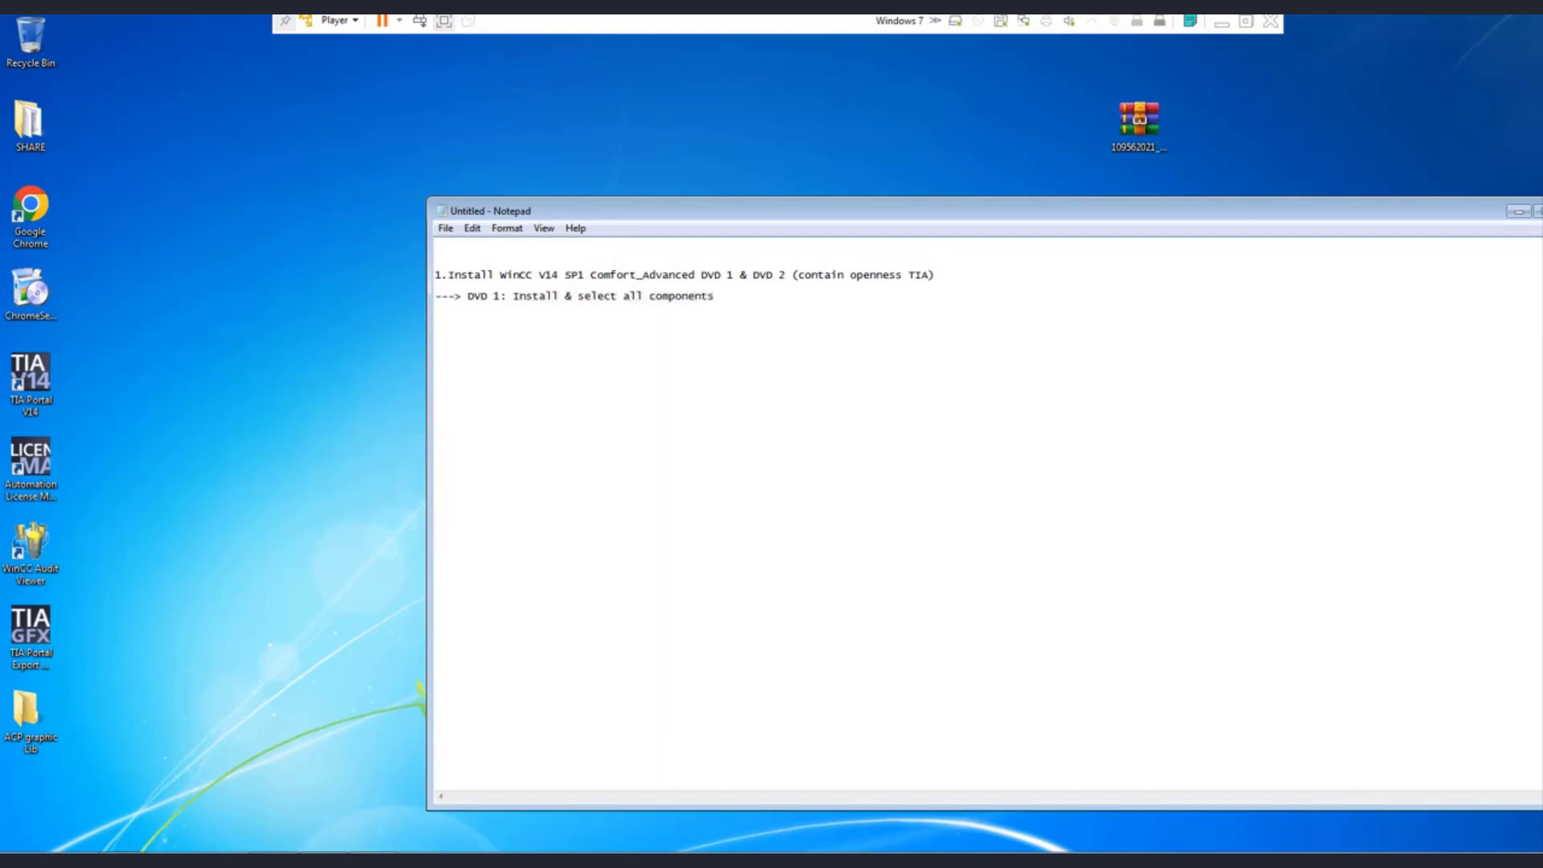
type("---> DVD 2: After")
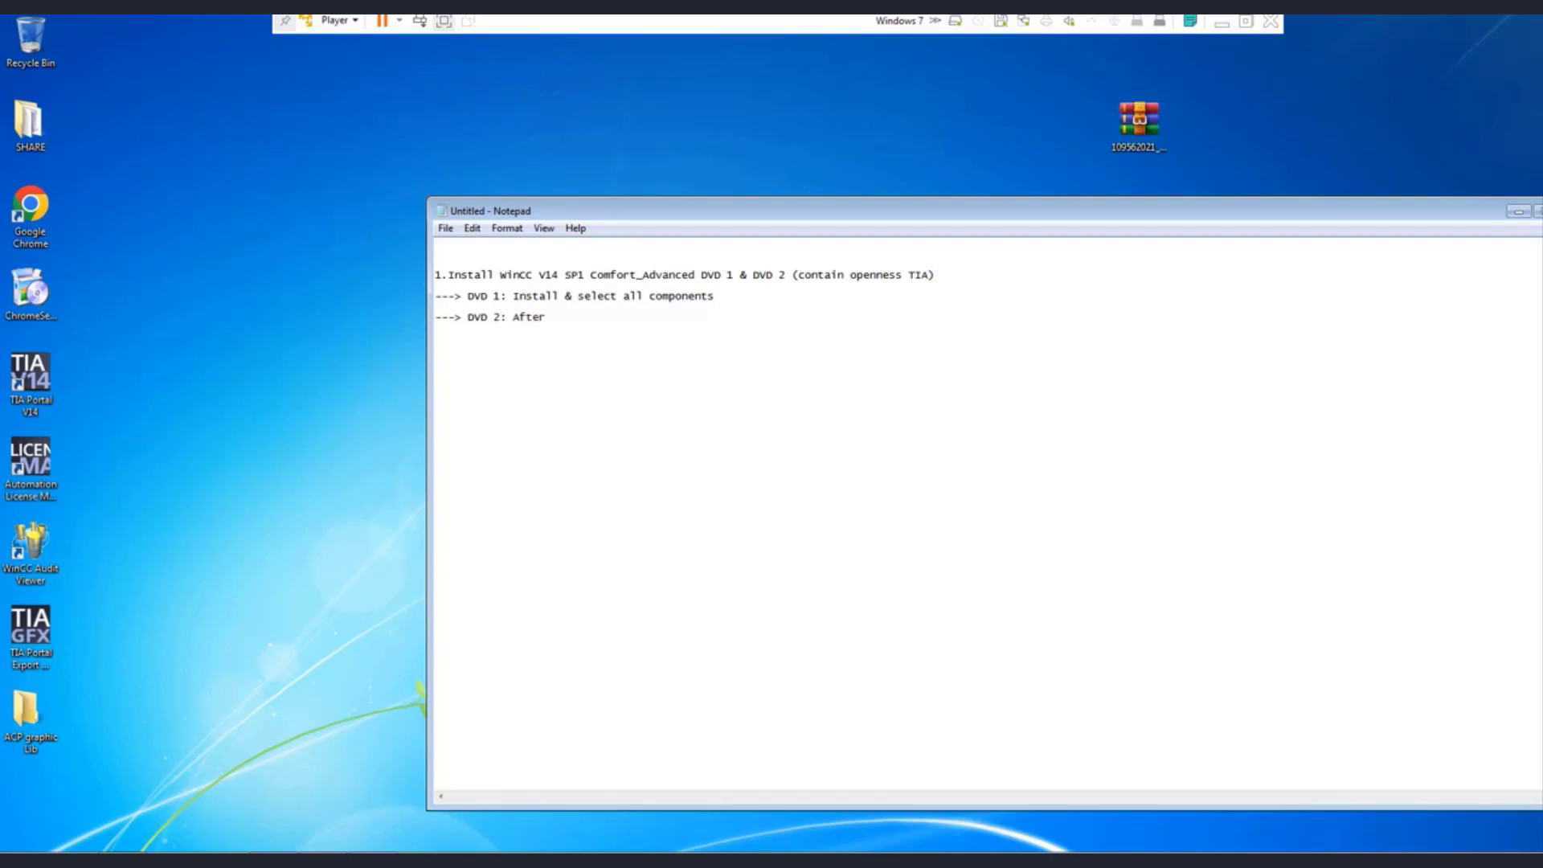
type("extract, find to Opene")
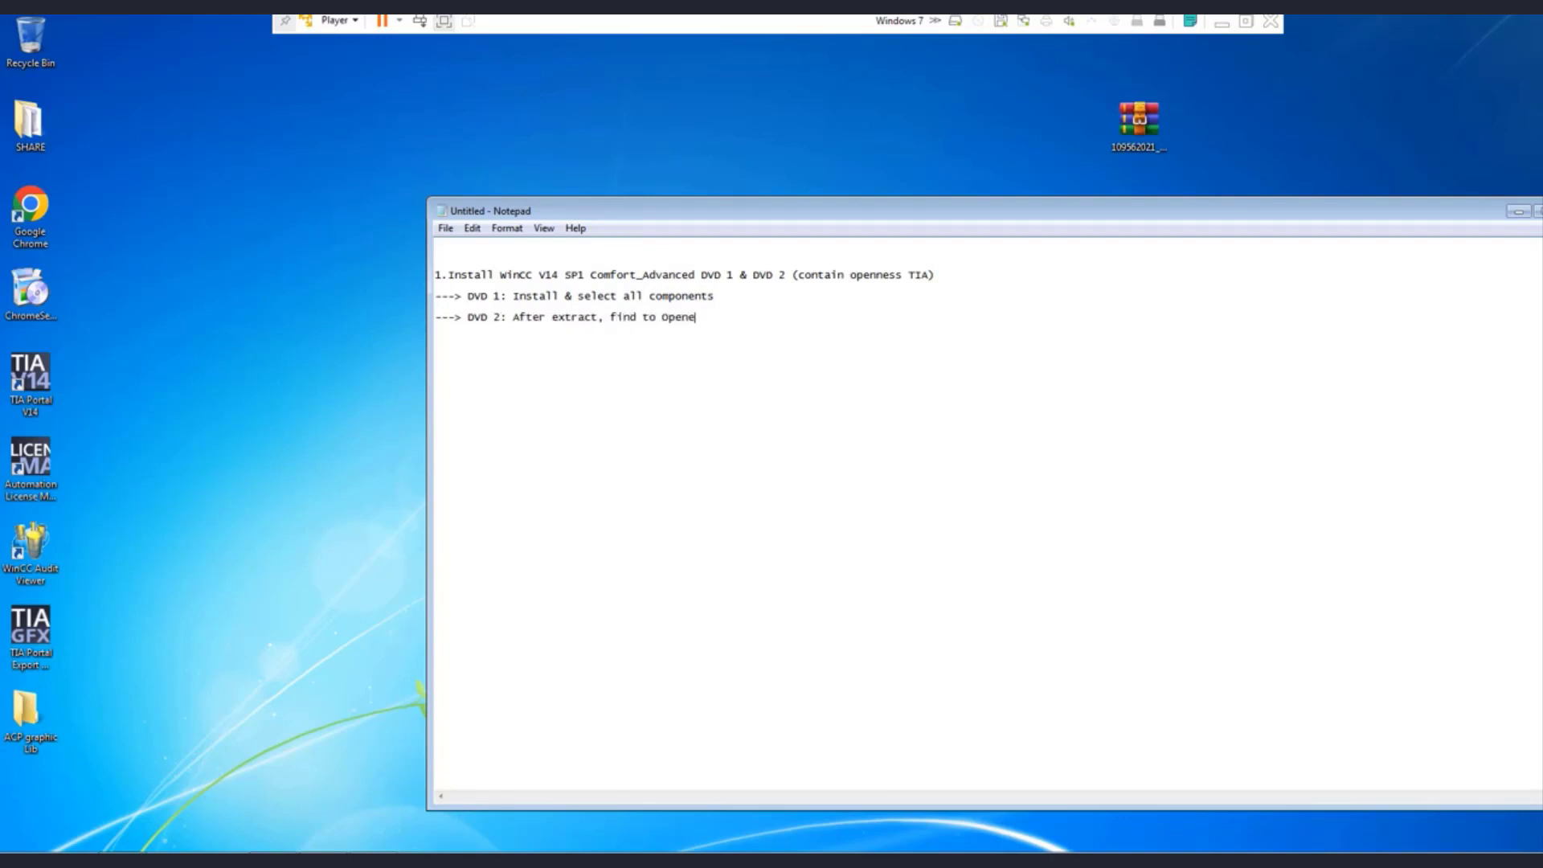
type("ss TIA to install")
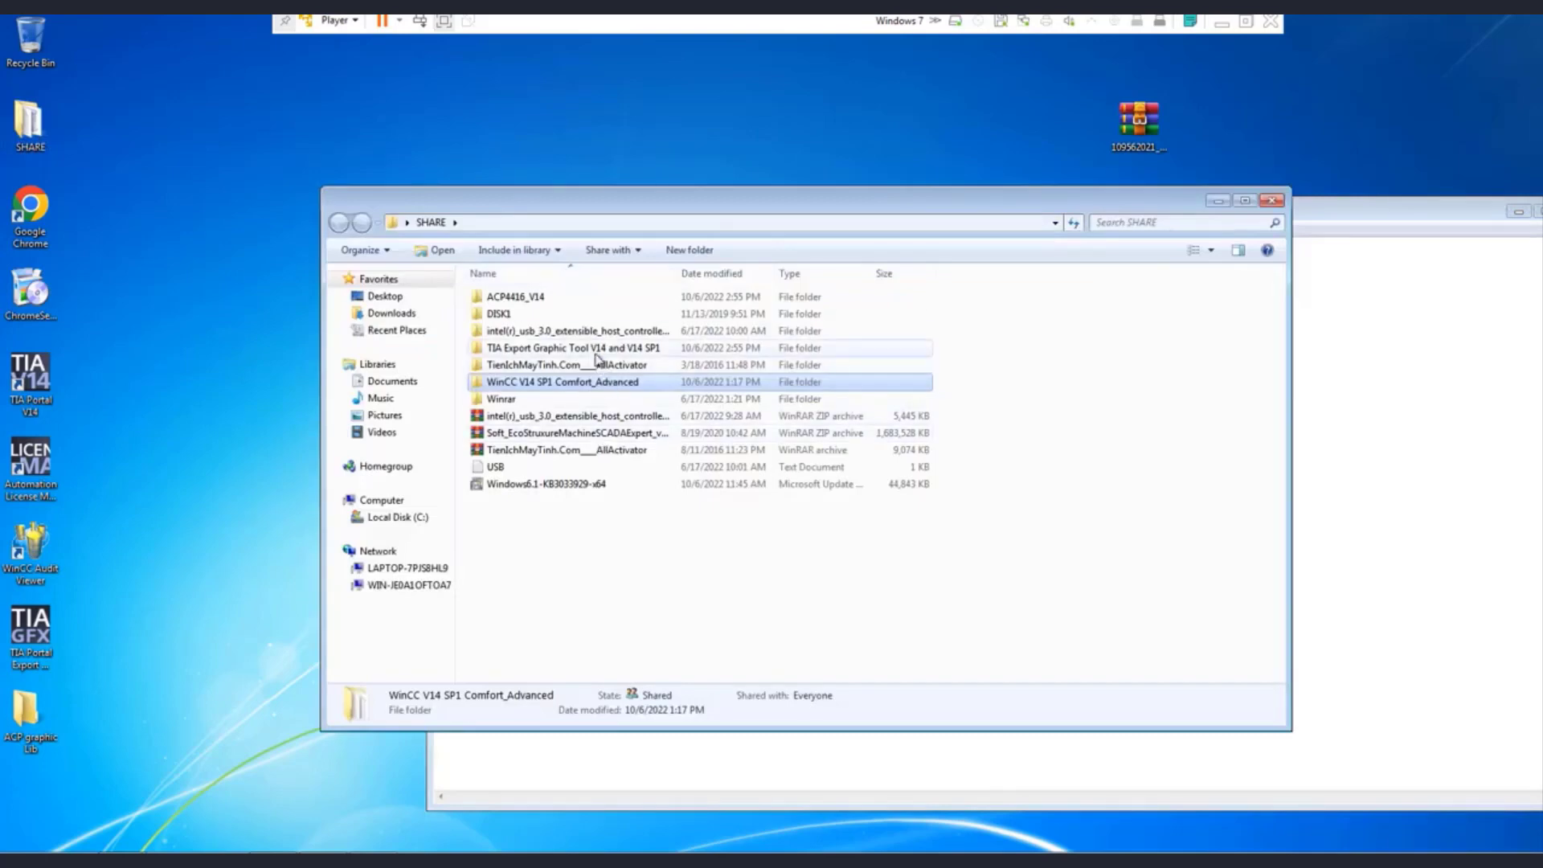
right_click(544, 483)
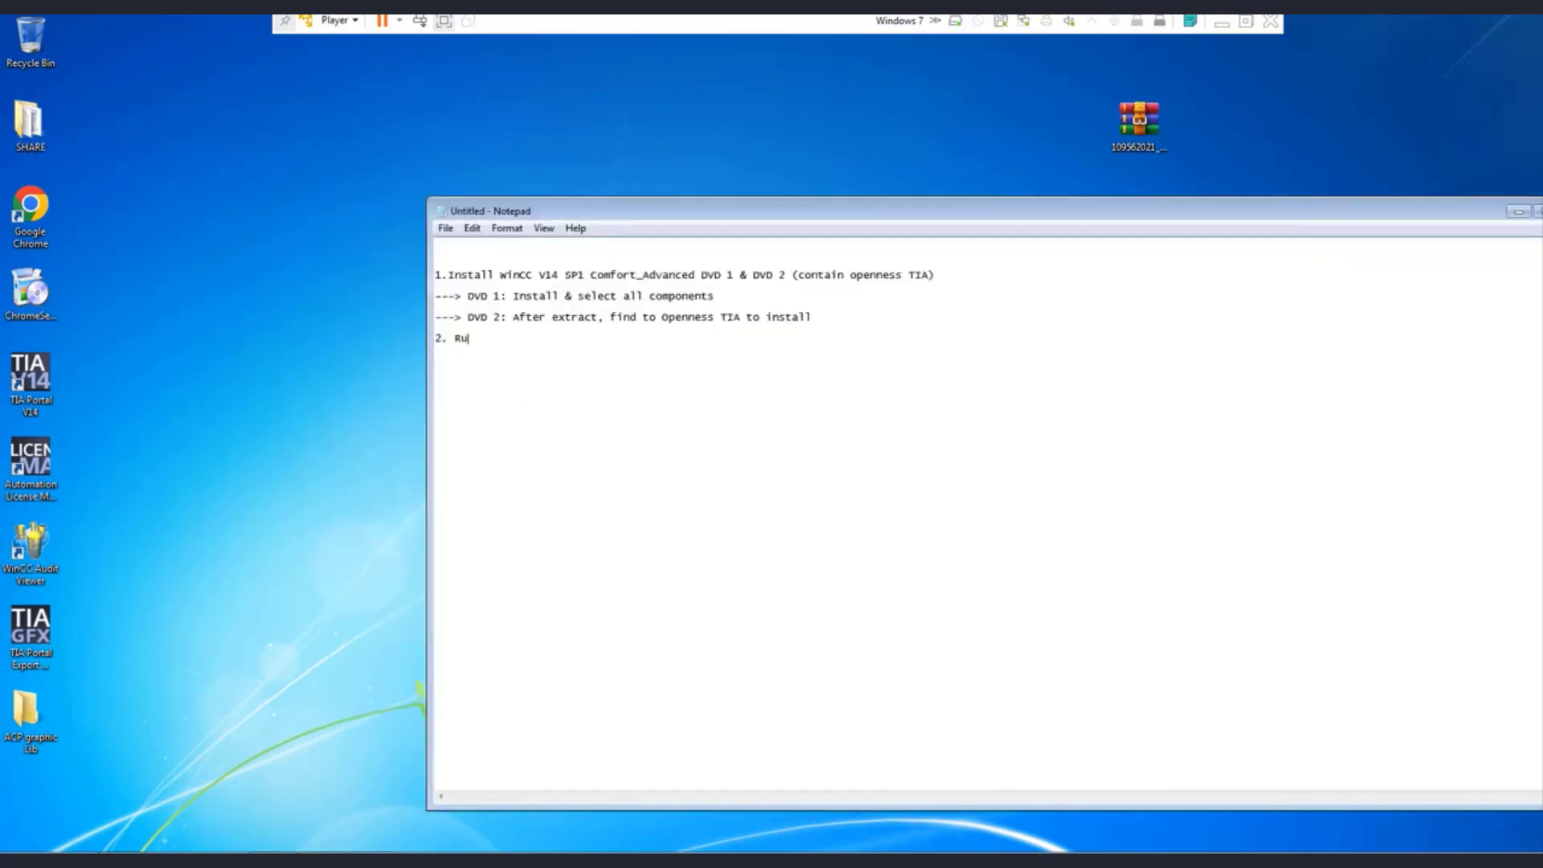
type("n Windows6.1-KB3033929-x64 for update")
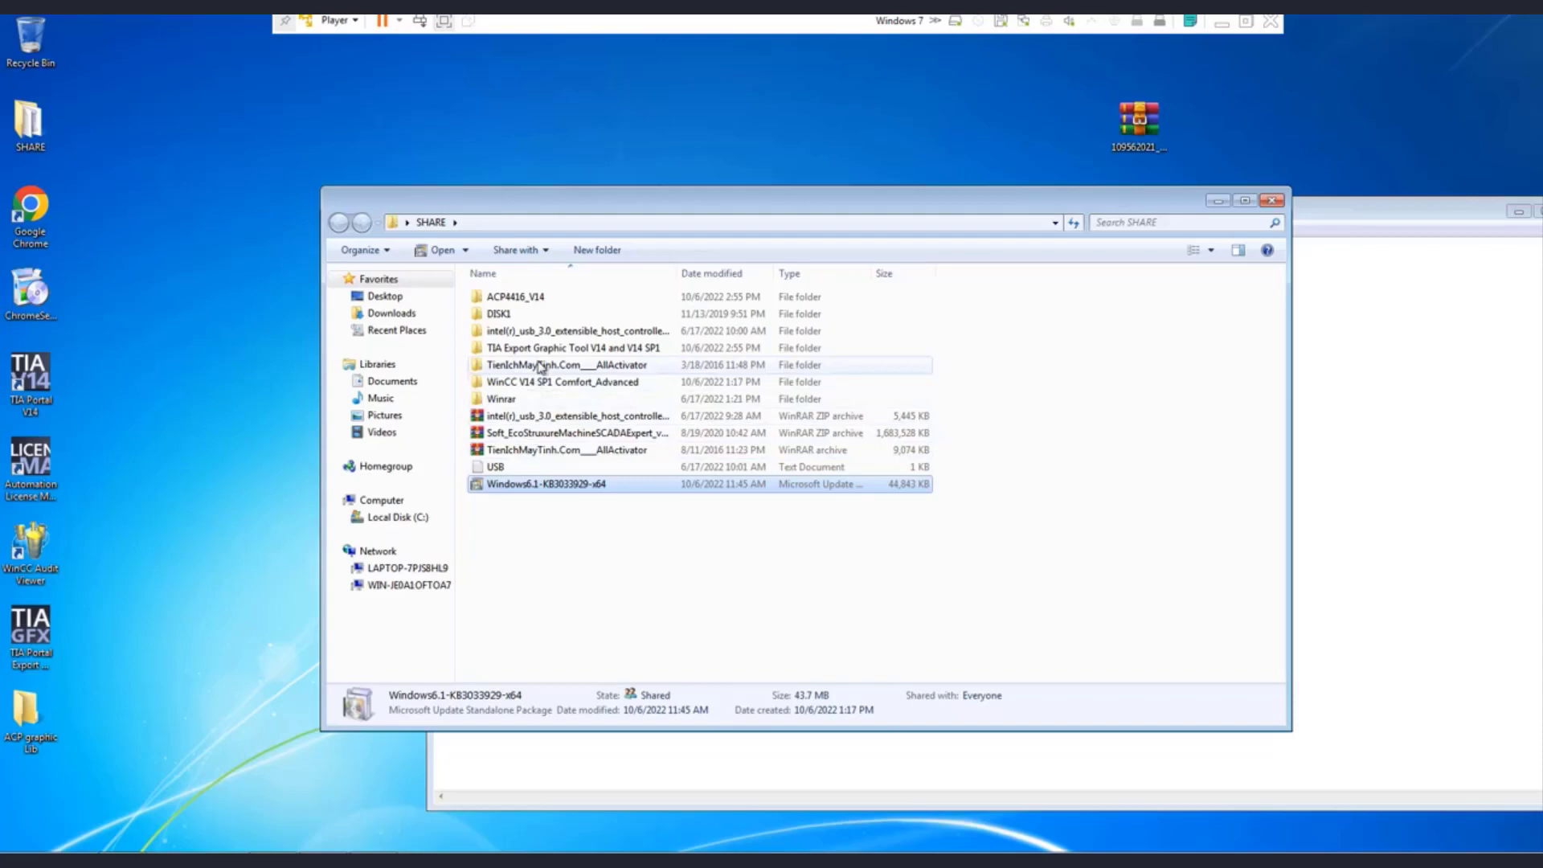
Step: Add the 109562021_TIA_Export_Graphics_V14_SP1_CODE install step and begin step 4 on opening the tool
double_click(577, 347)
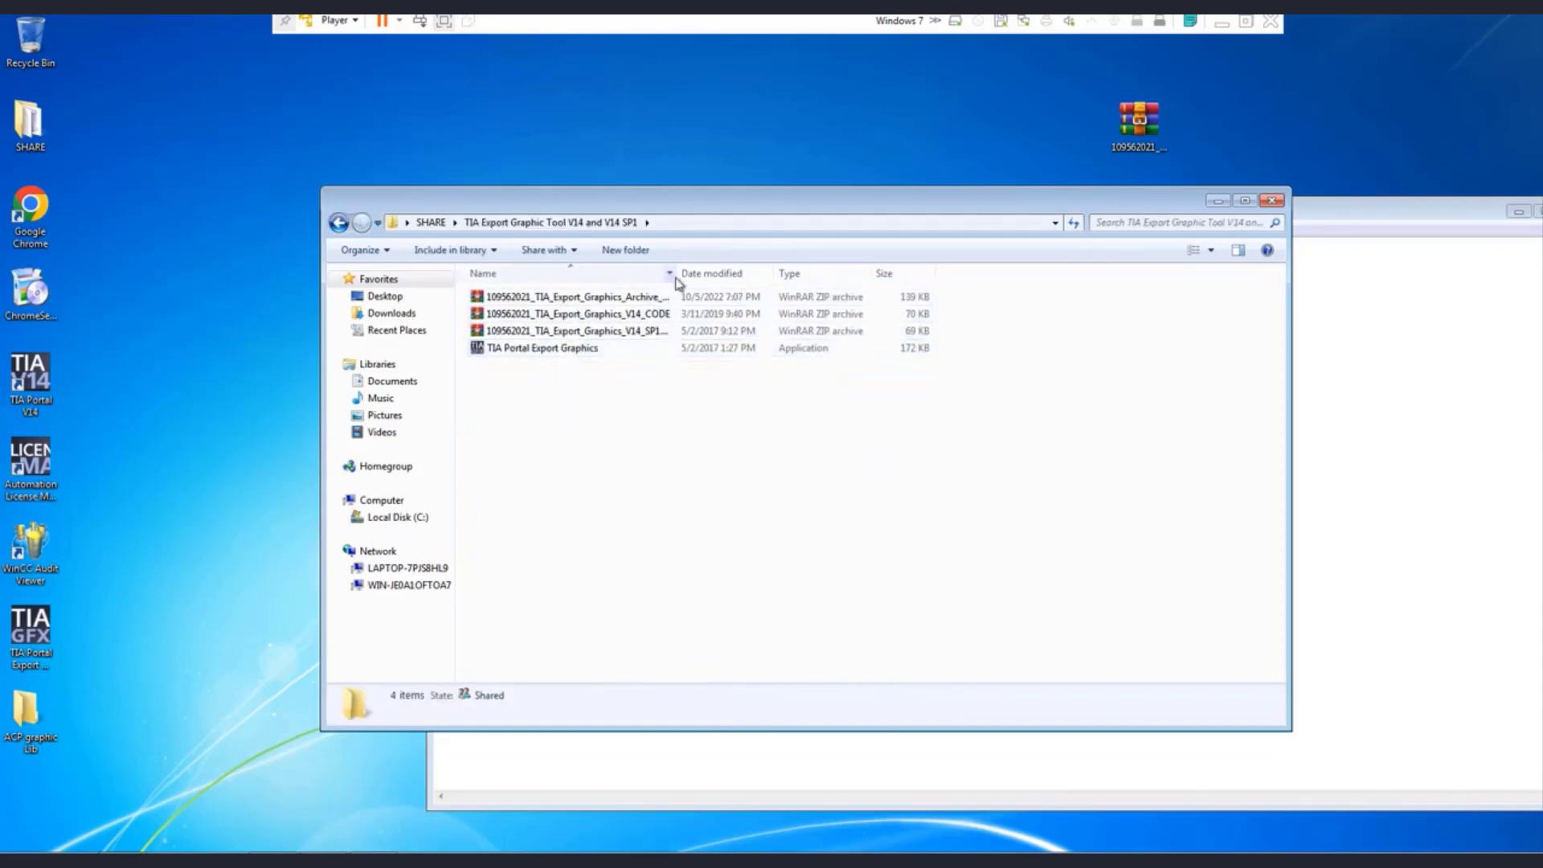
right_click(575, 331)
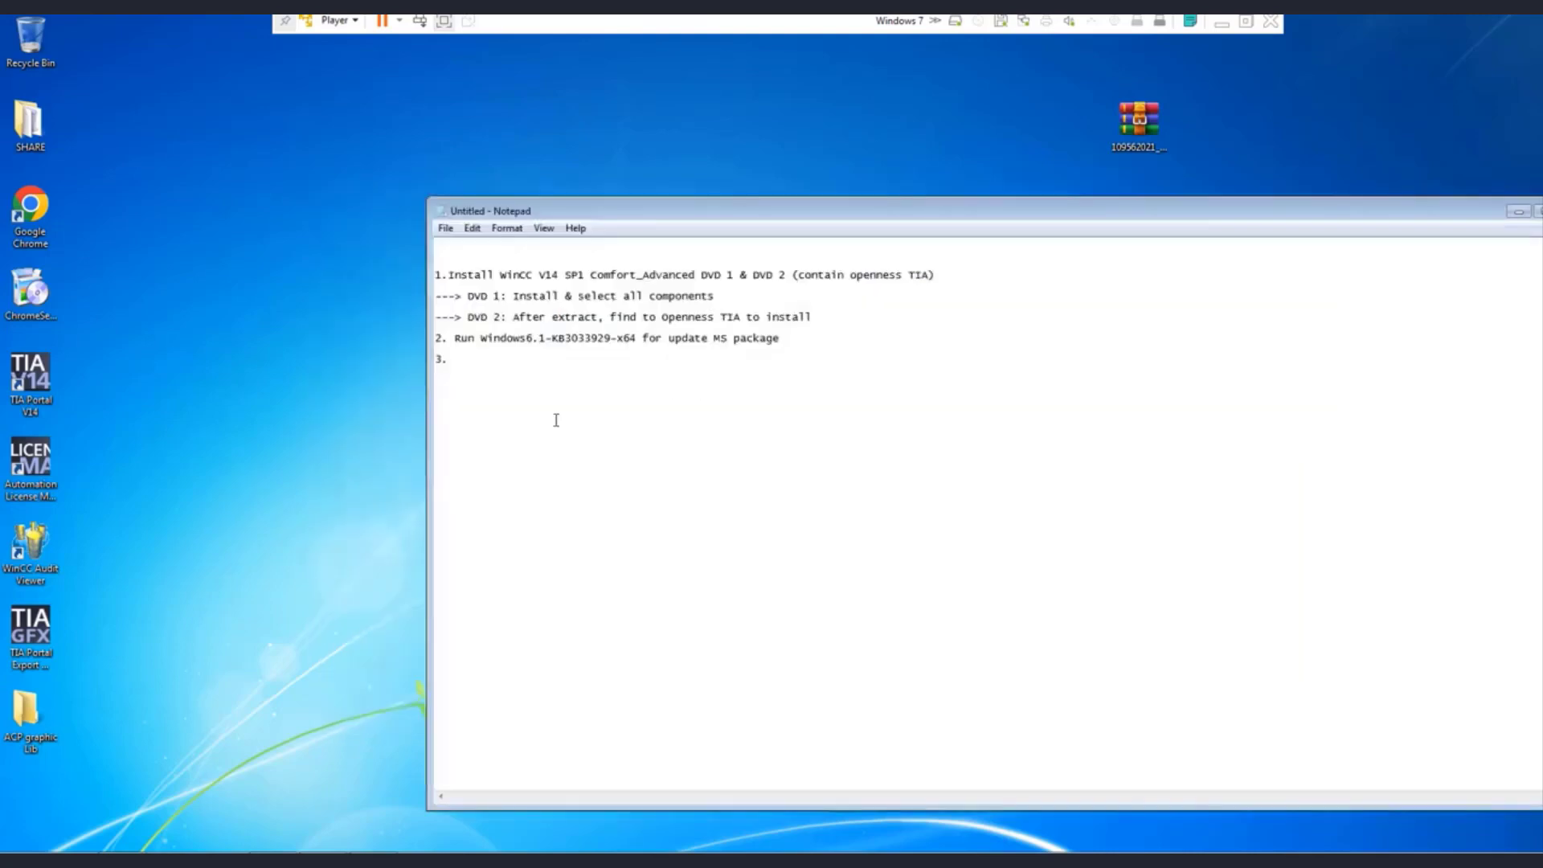
type("Extract and install 109562021_TIA_Export_Graphics_V14_SP1_CODE")
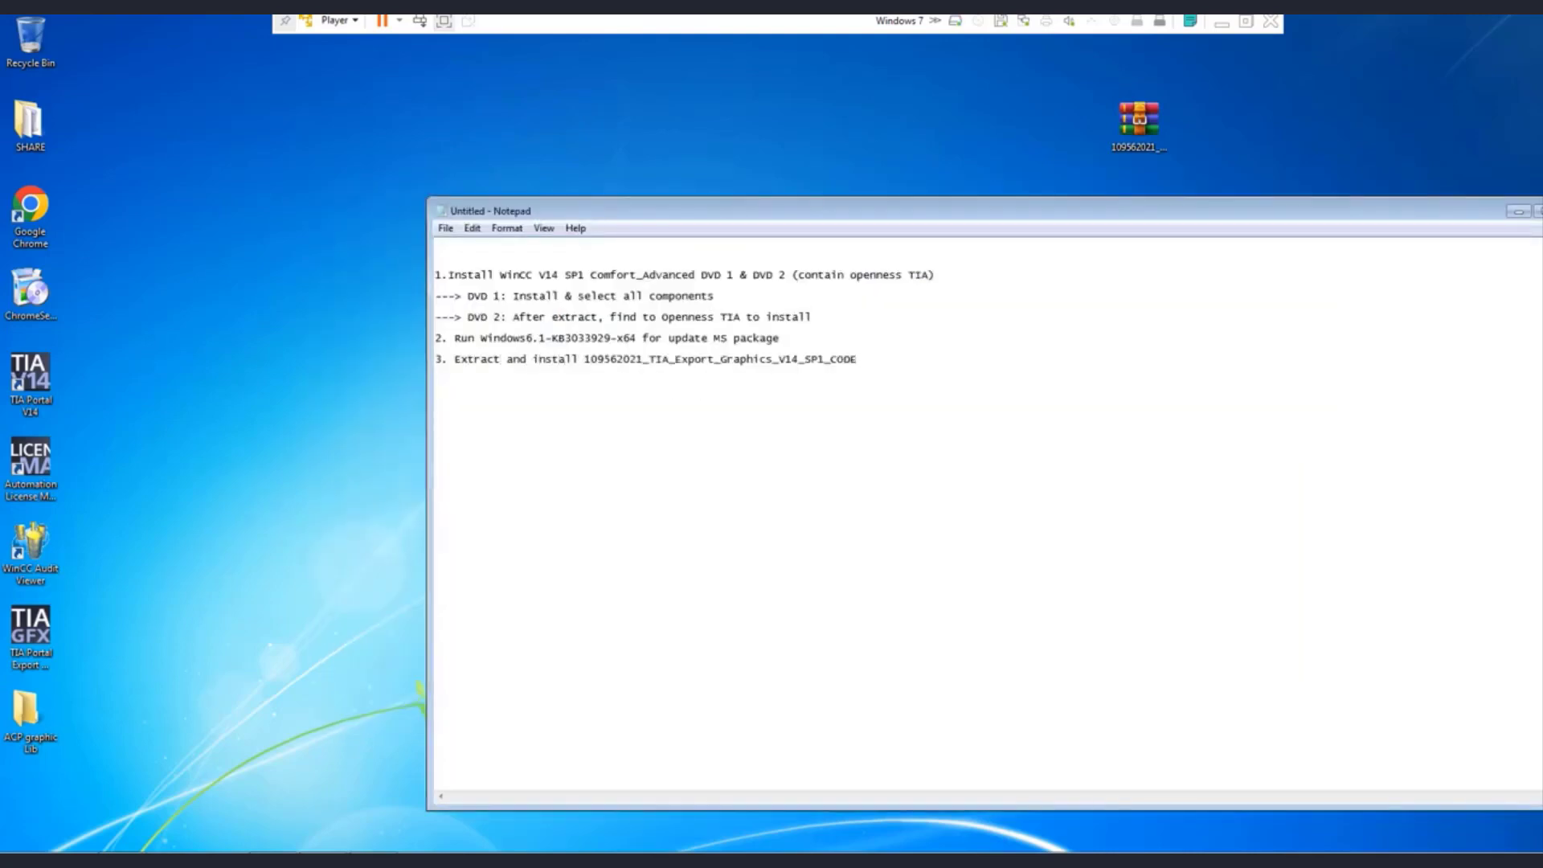
type("4. Now open")
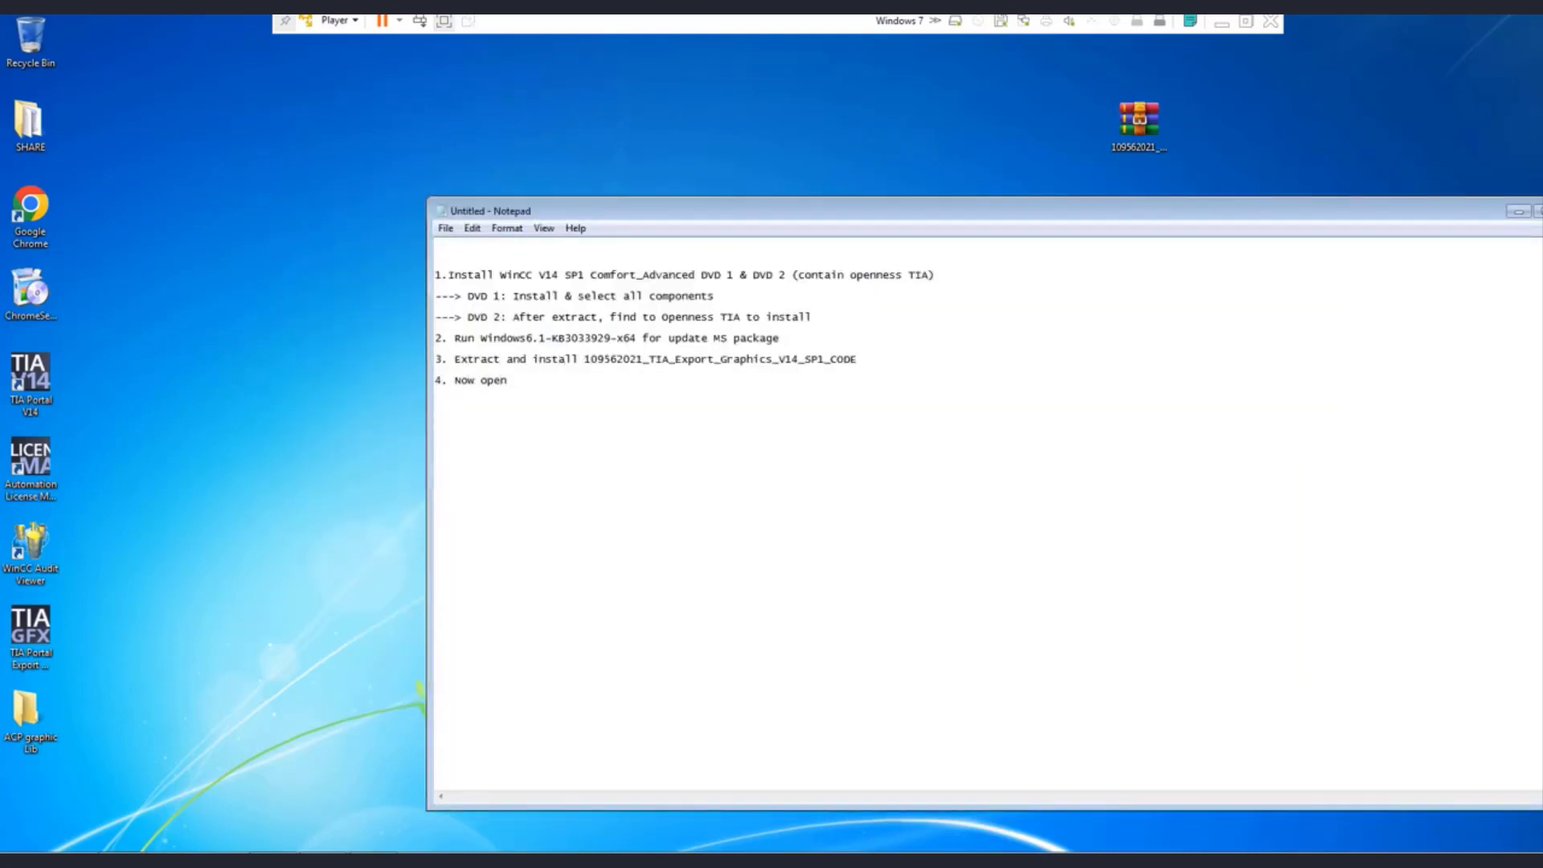
type("TIA export graphic")
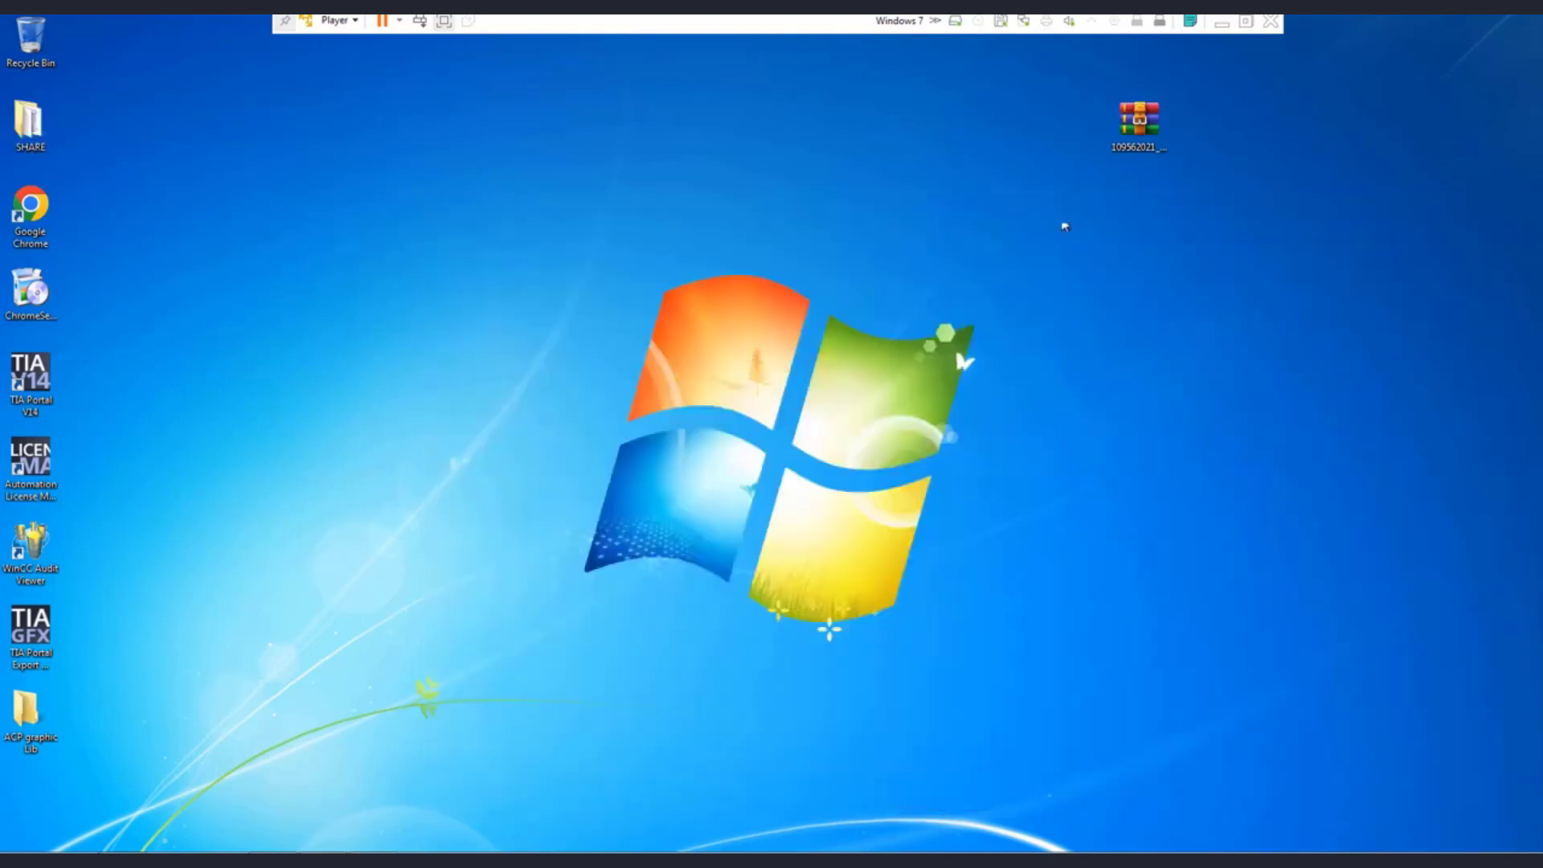
Step: Launch Export Graphics, choose the ACP graphic Lib folder, and note the resulting Openness error
double_click(30, 625)
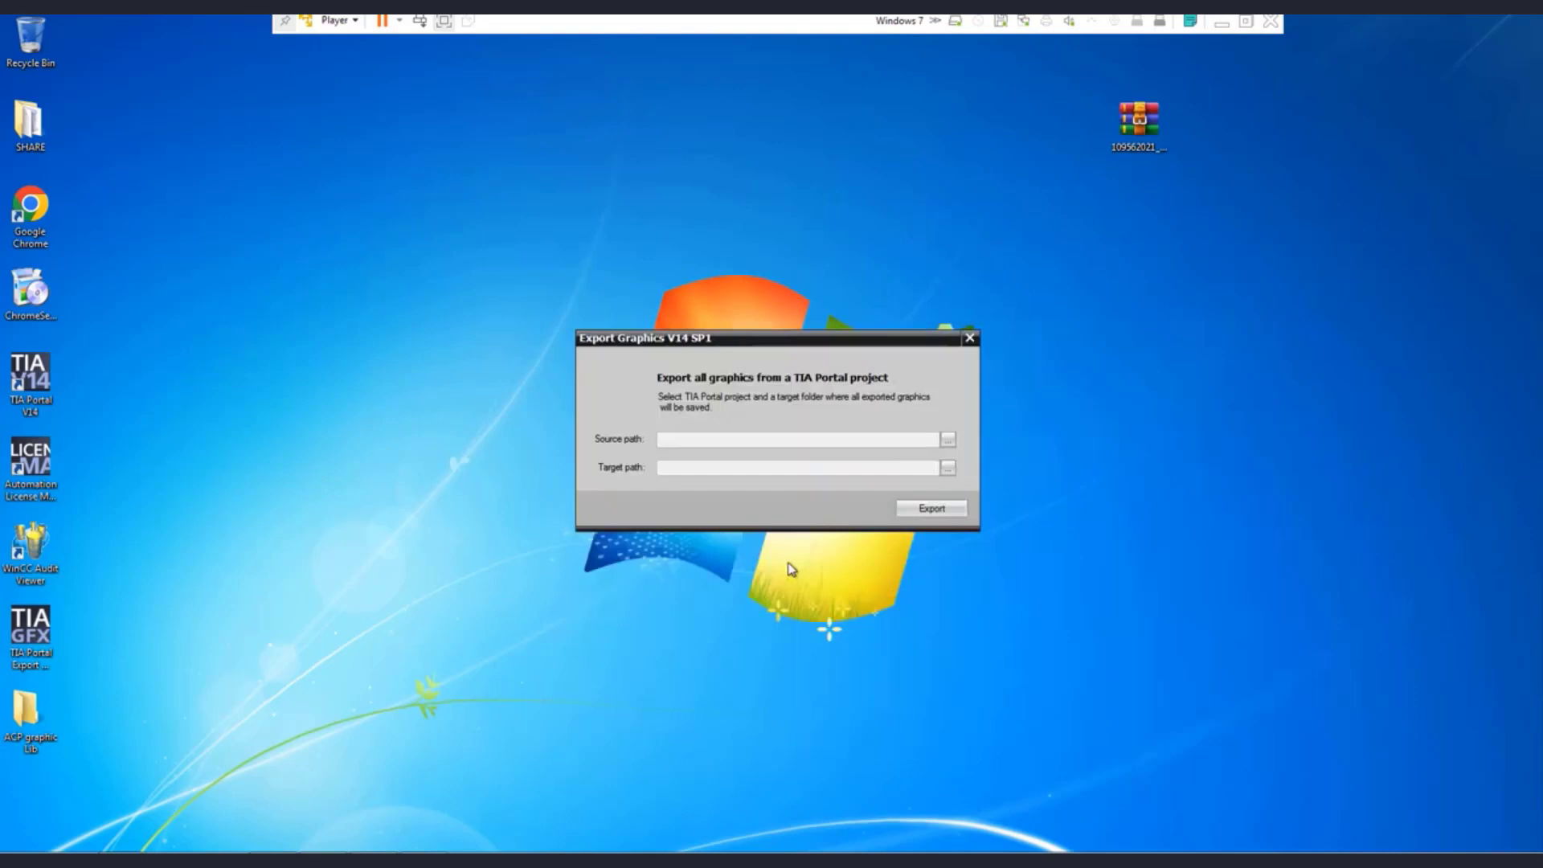
left_click(946, 438)
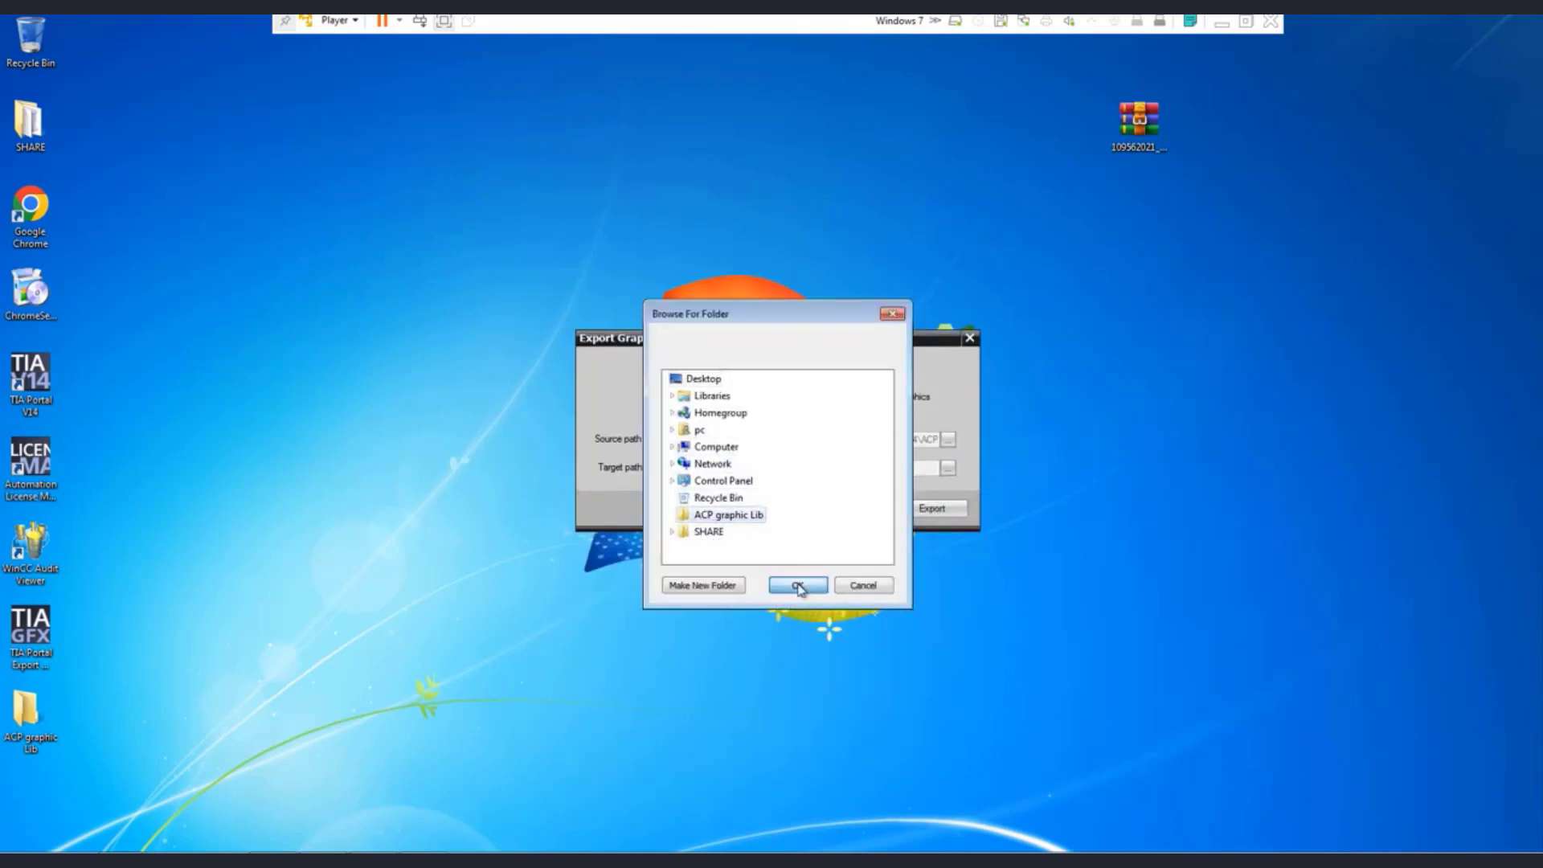
left_click(797, 584)
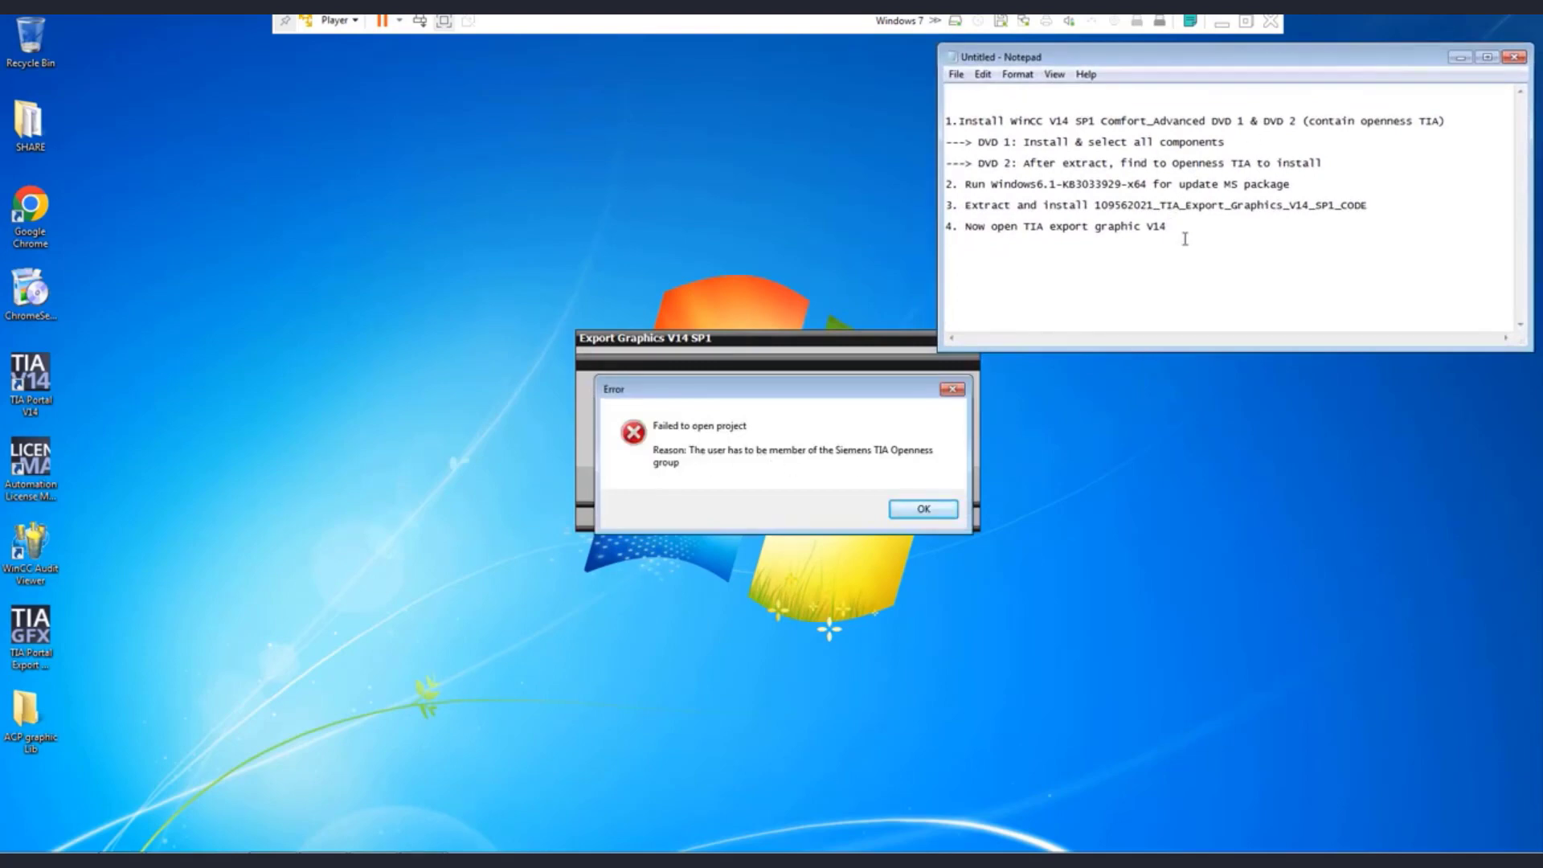
type("---> Error not member TIA Openness")
type("Compute")
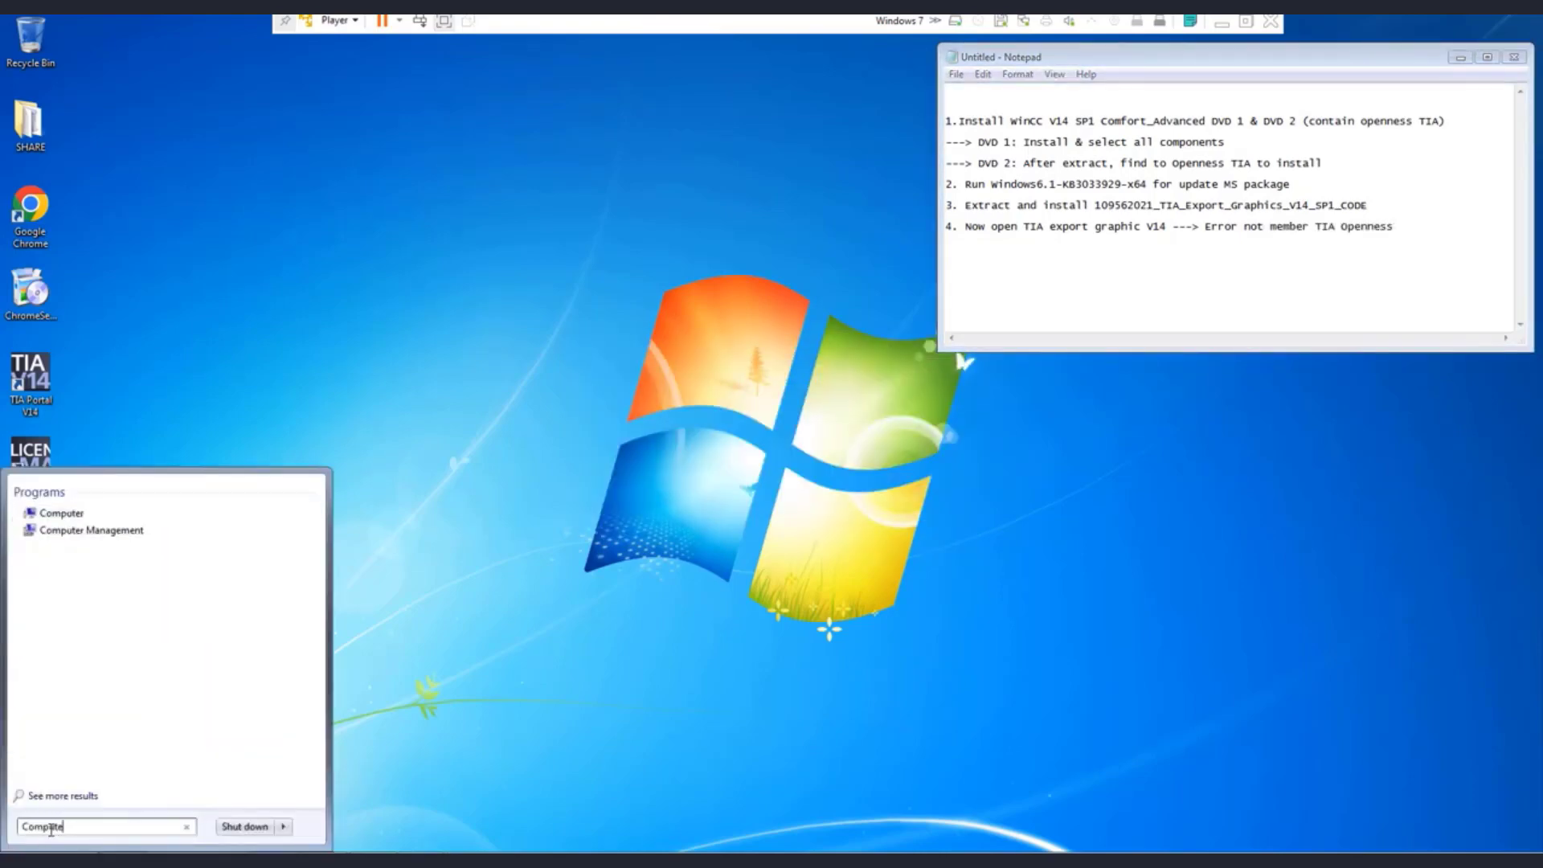
Step: Open Computer Management and review the local users and their groups
left_click(90, 529)
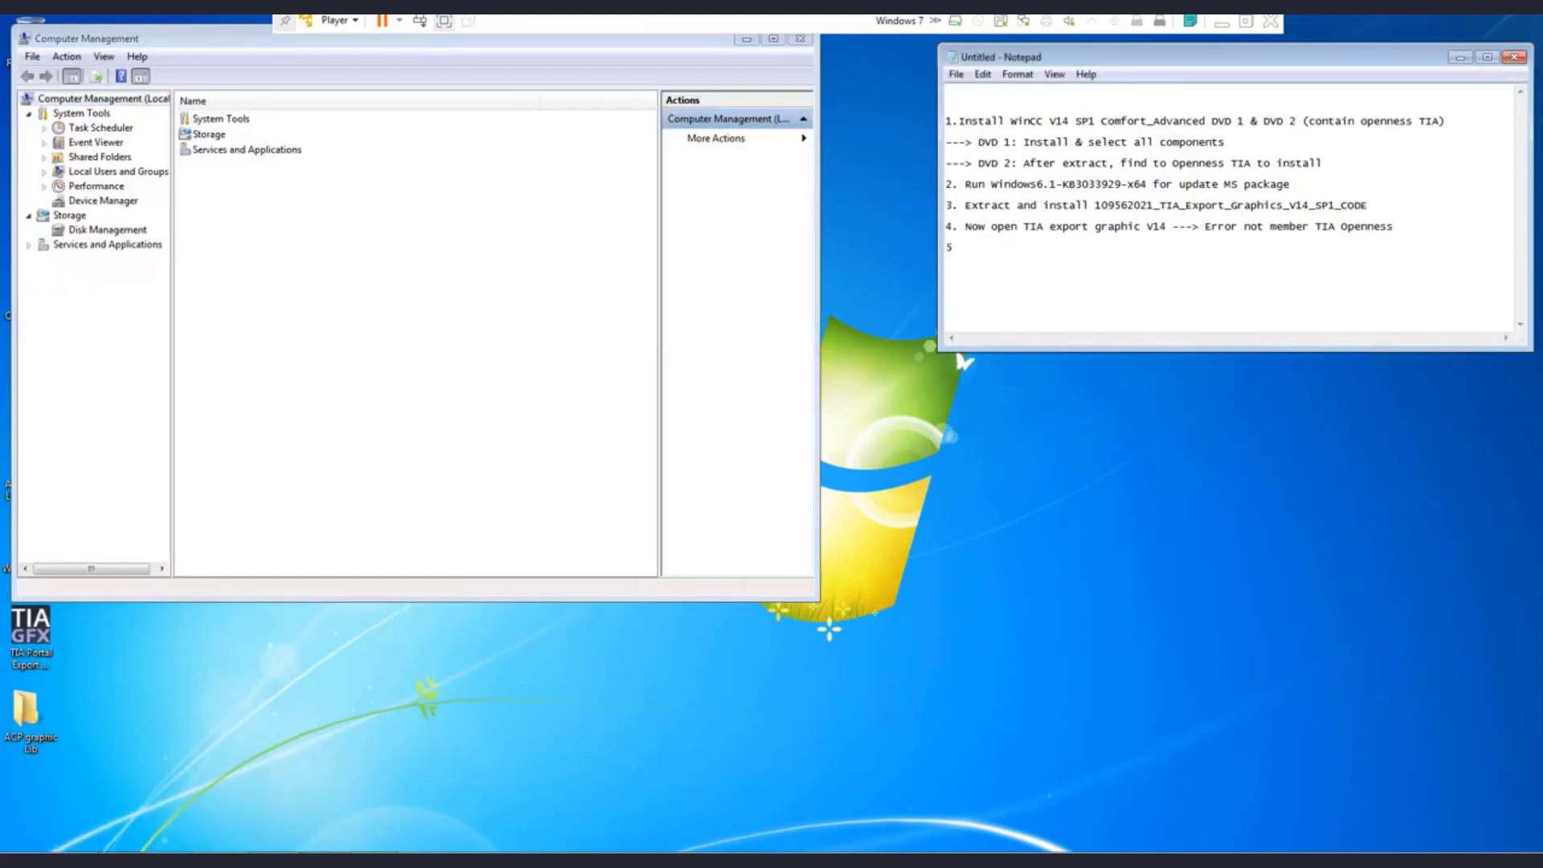
type("Open computer managee")
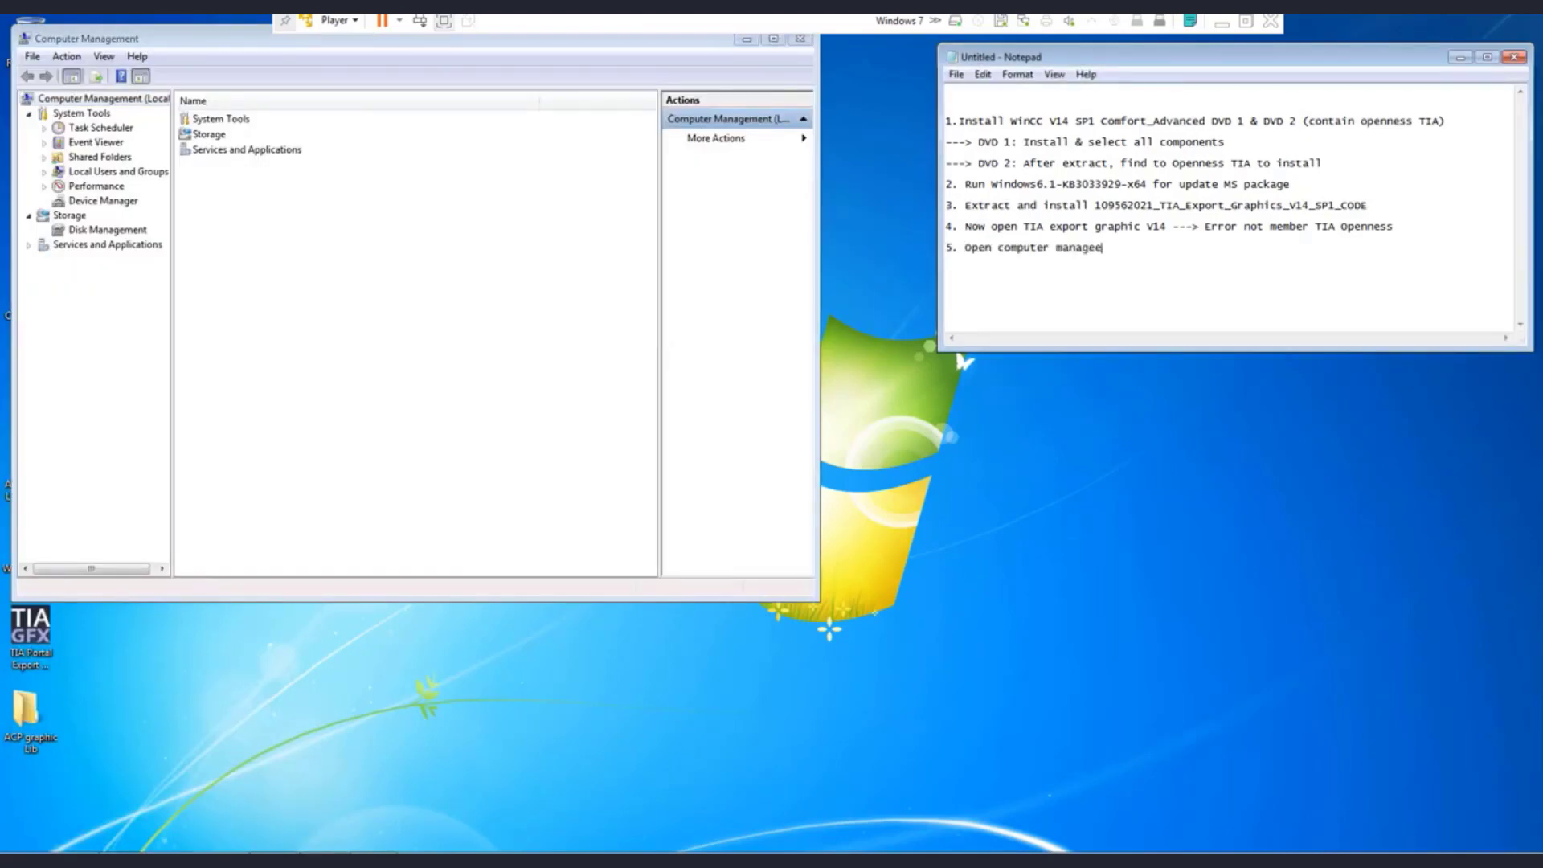
left_click(118, 171)
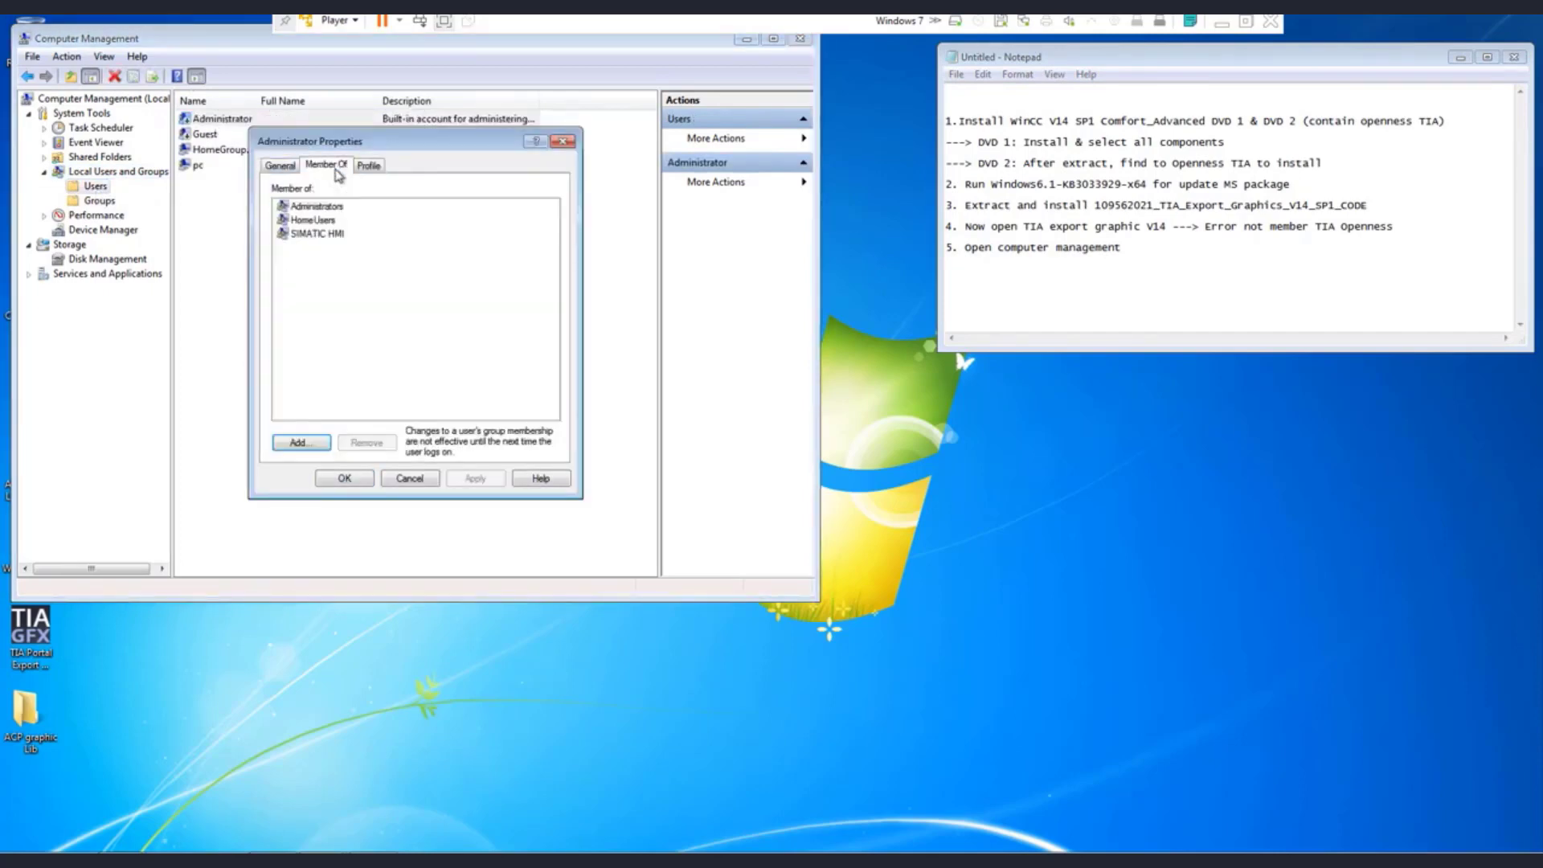
left_click(299, 442)
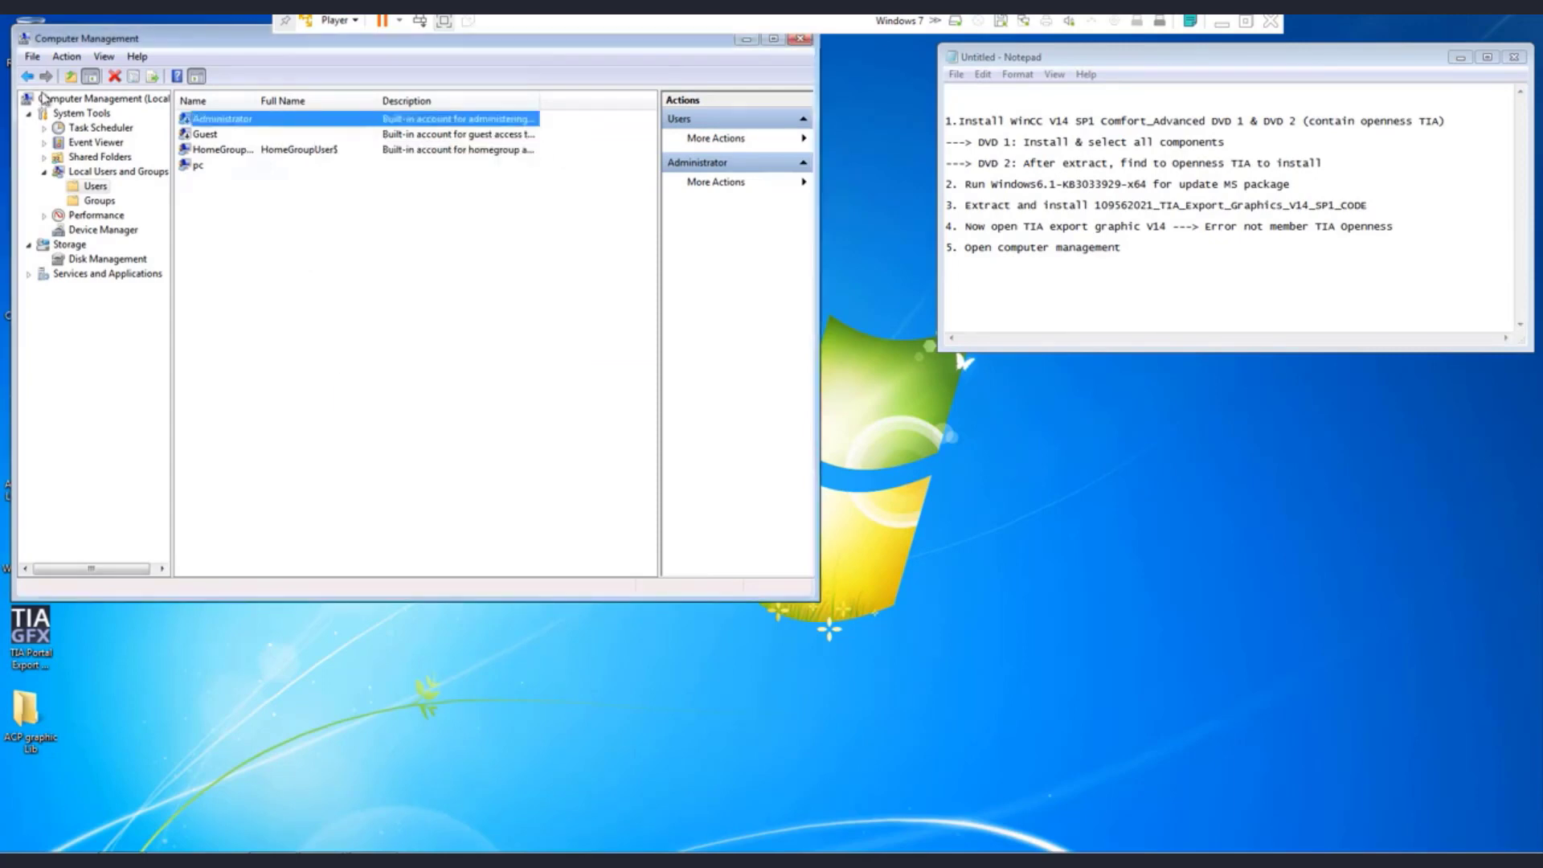
left_click(104, 56)
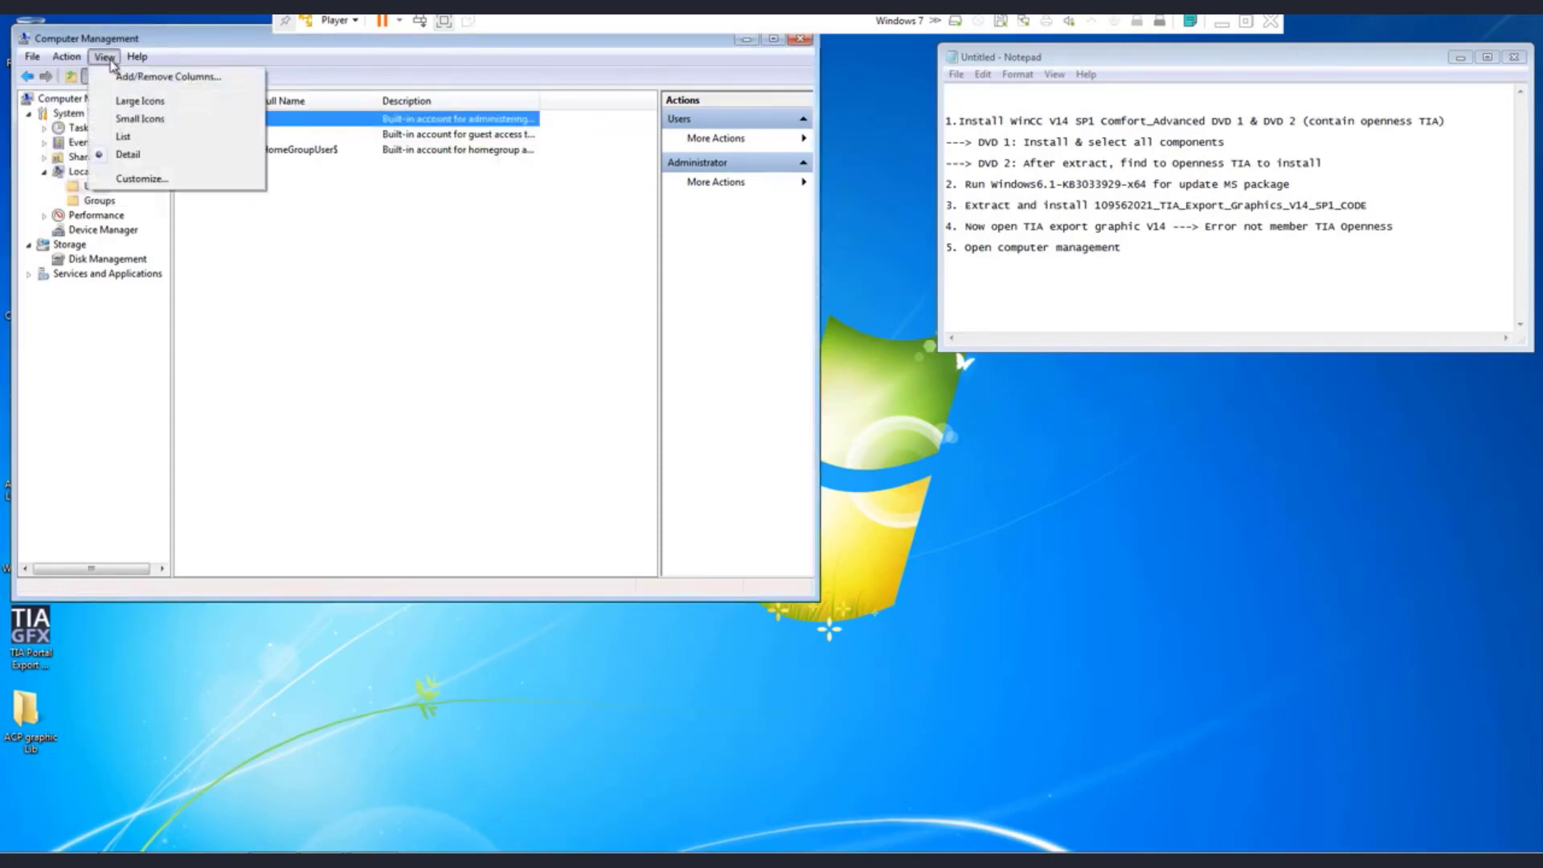
left_click(98, 200)
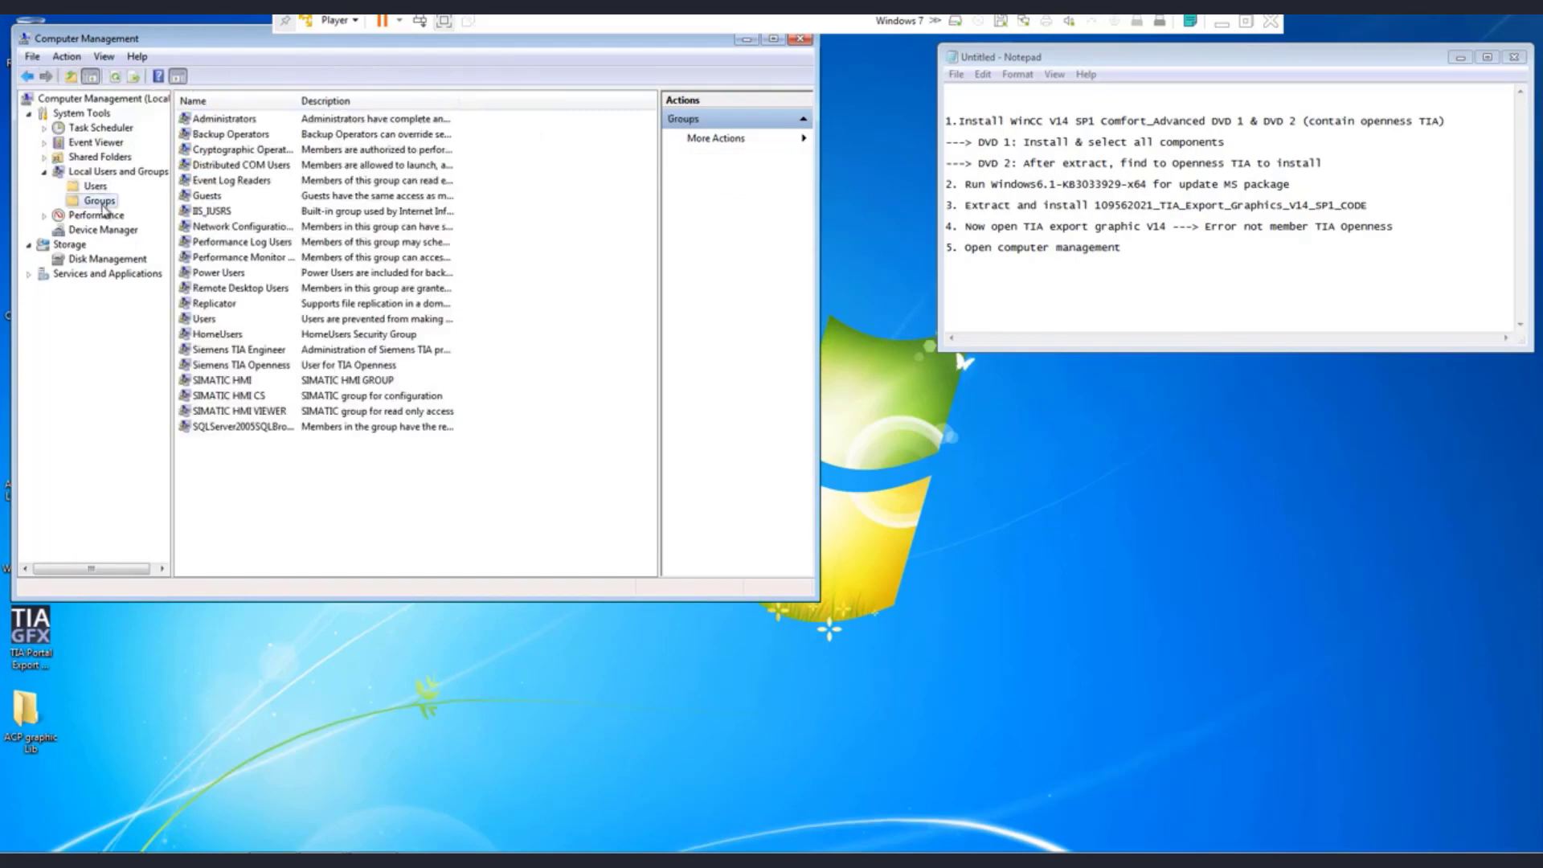
Step: Add Administrator as a member of the Siemens TIA Openness group
double_click(238, 364)
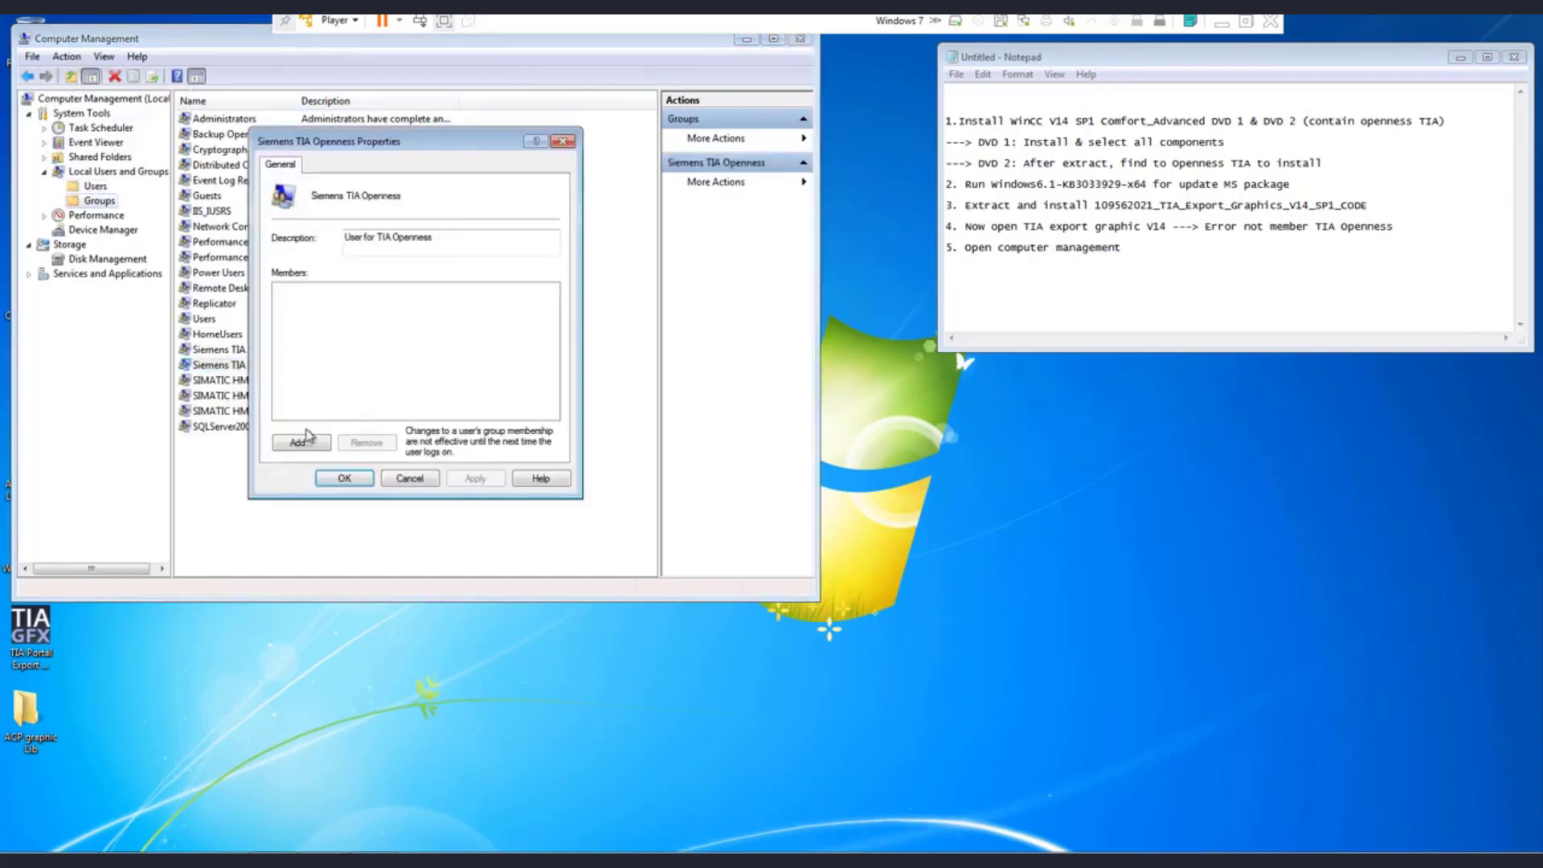
left_click(299, 441)
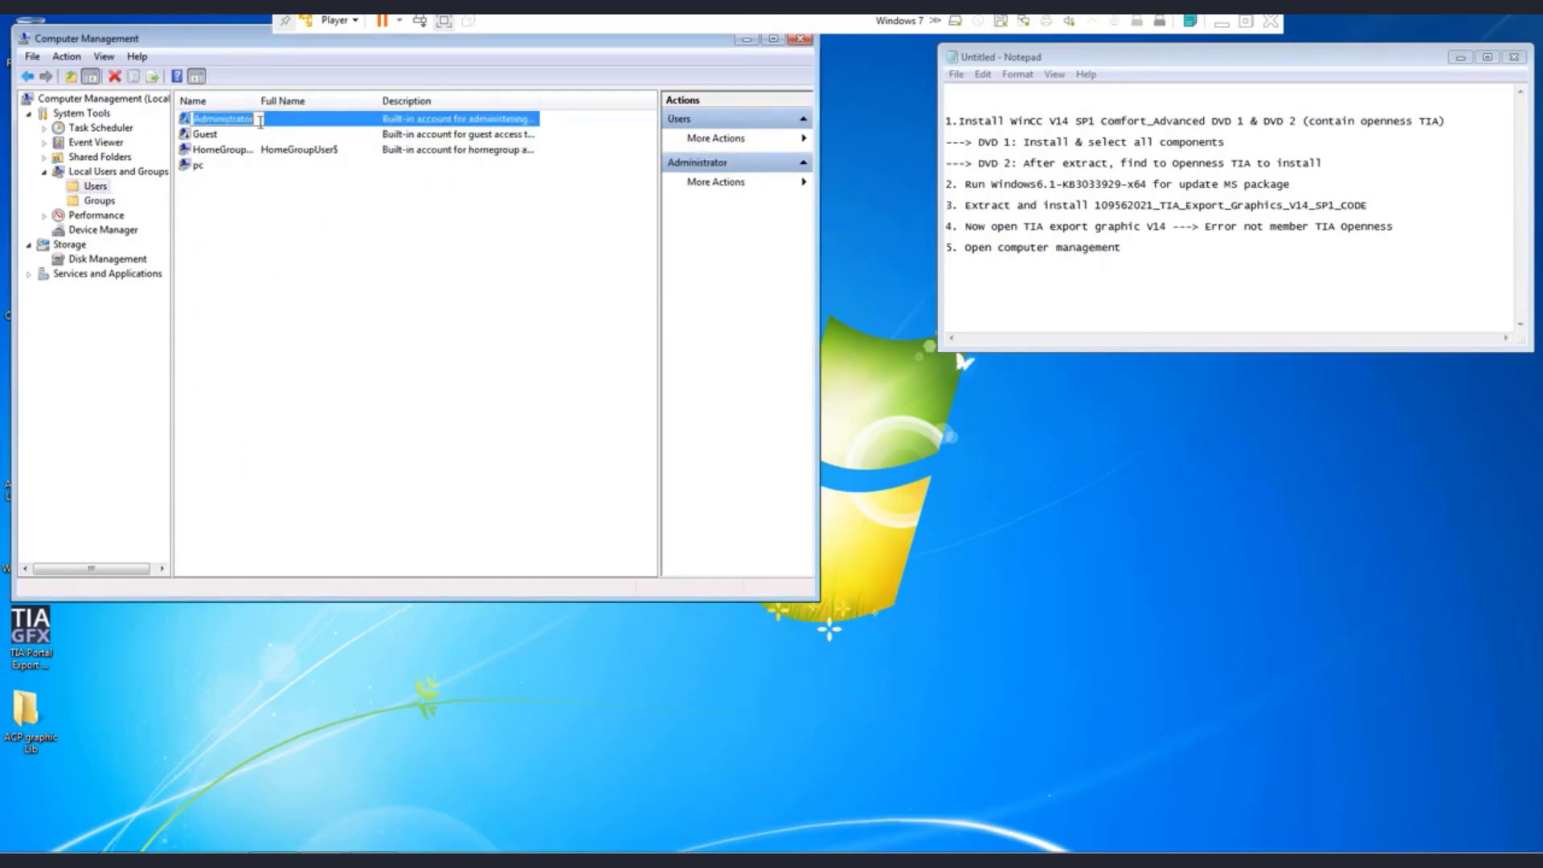
left_click(301, 442)
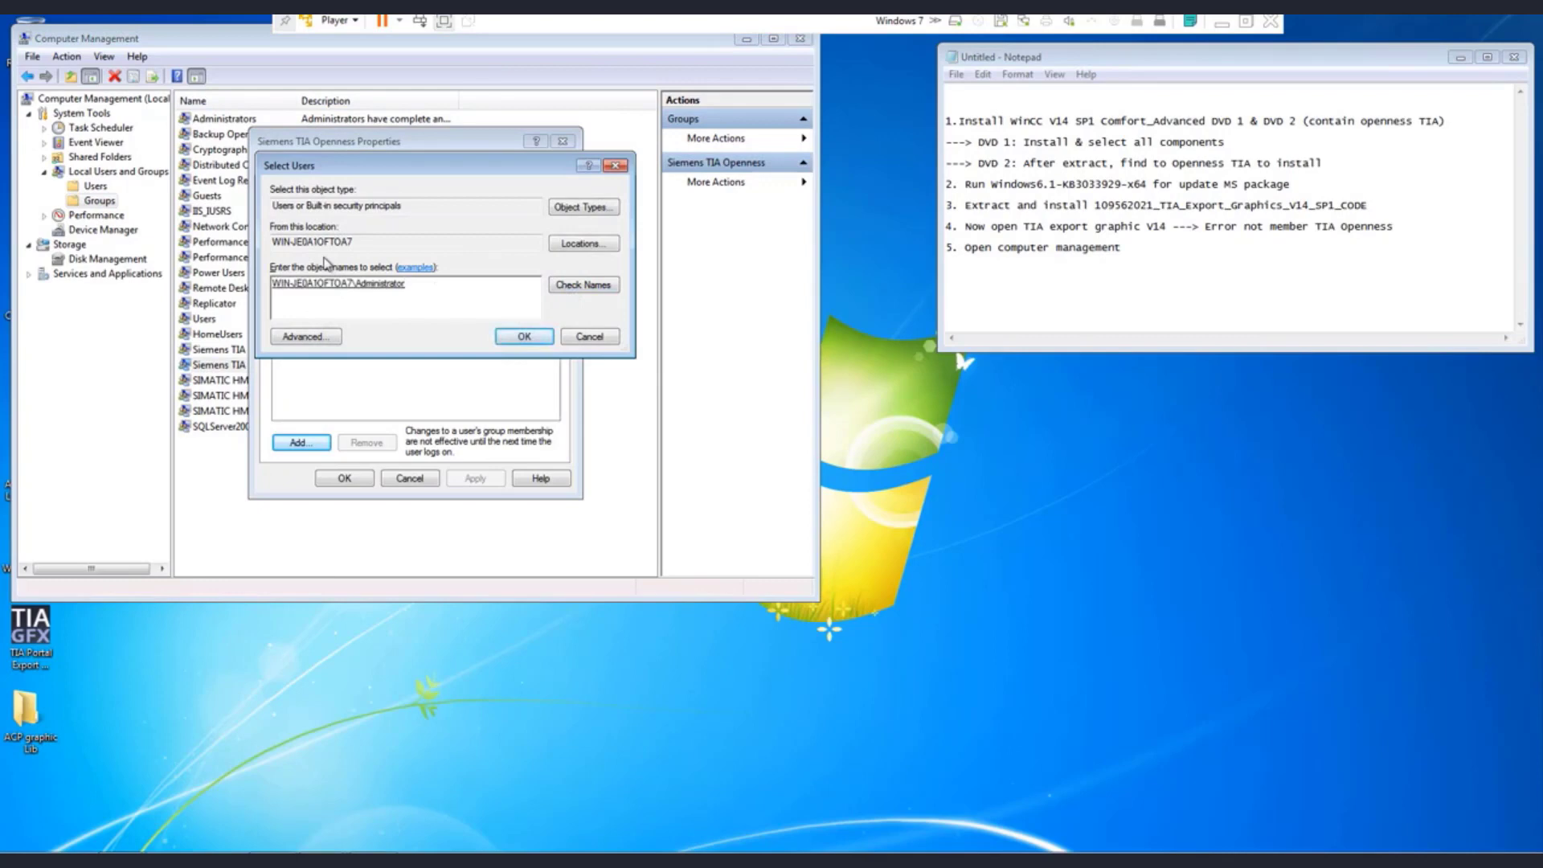
left_click(523, 335)
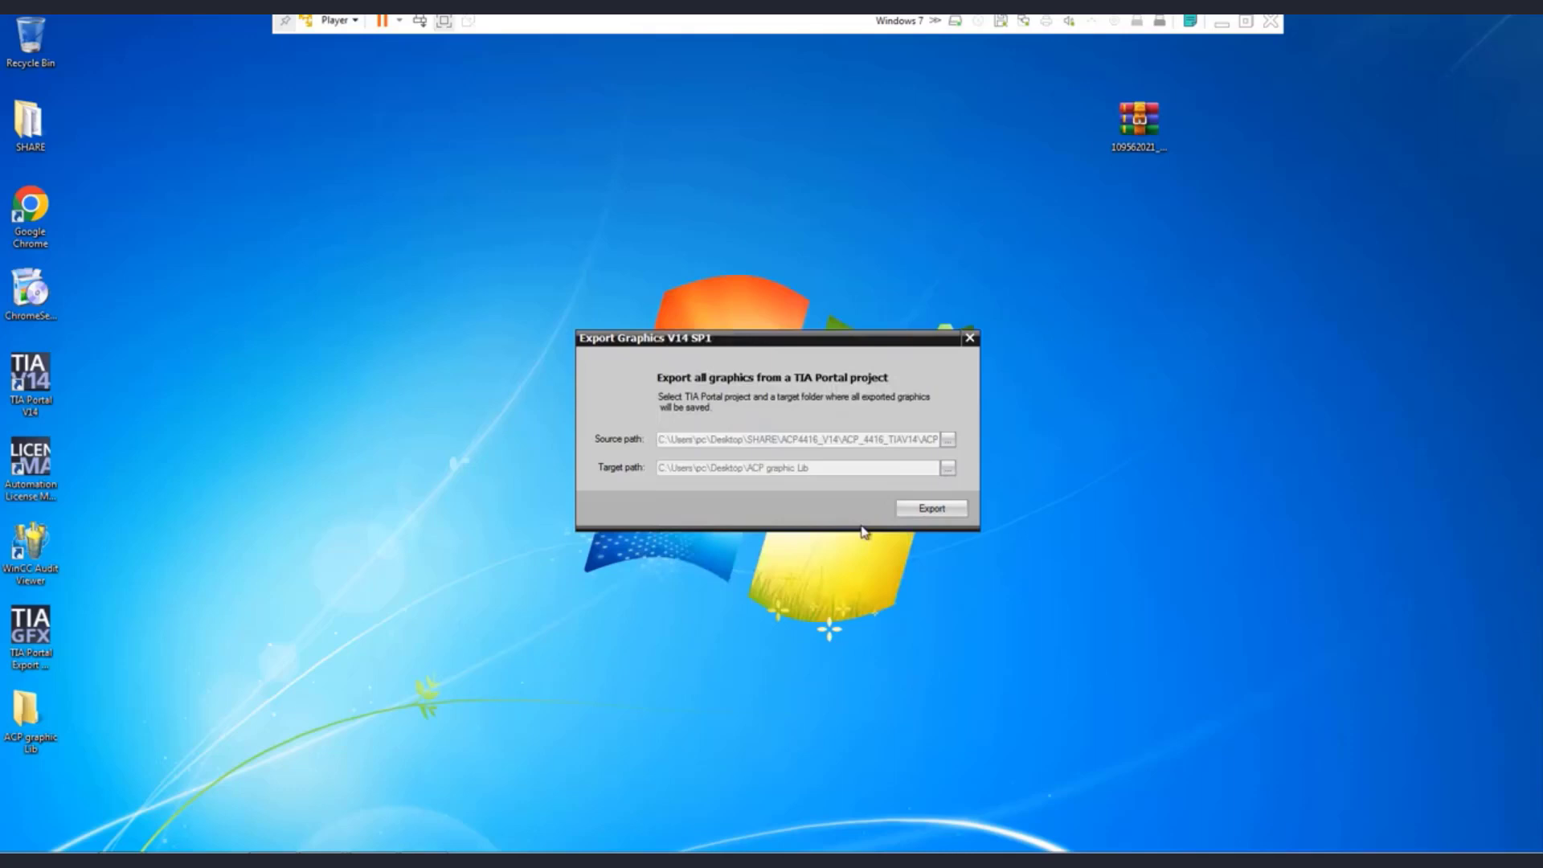
Step: Retry the export, note 'restart computer 1-2 time', and save the notes as 'Graphic Export by TIA'
left_click(929, 508)
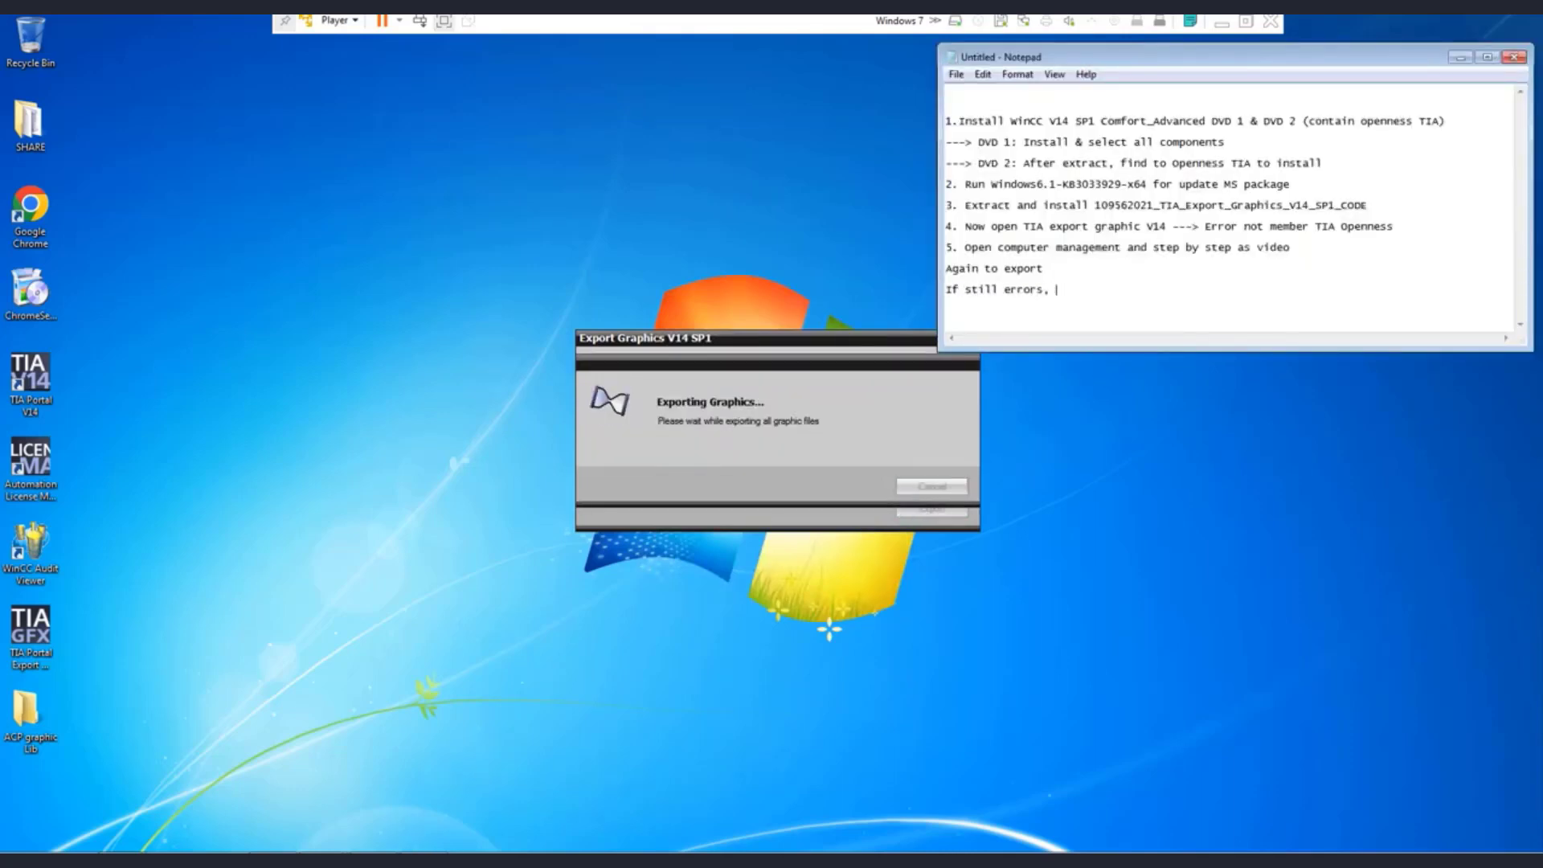
type("restart computer 1-2 time")
type("Graphic Export.txt")
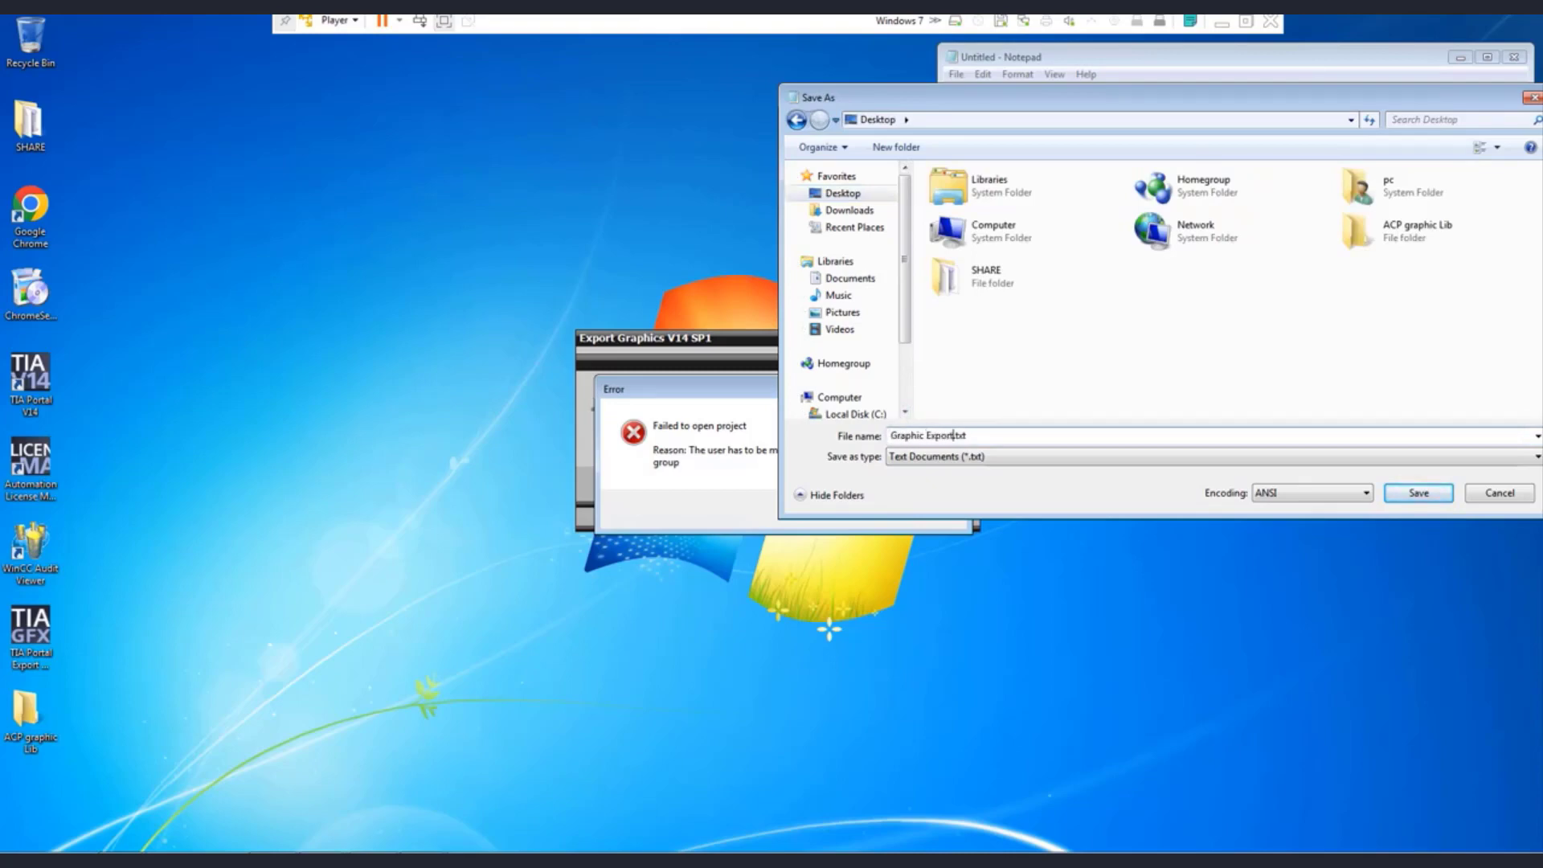
type("by TIA")
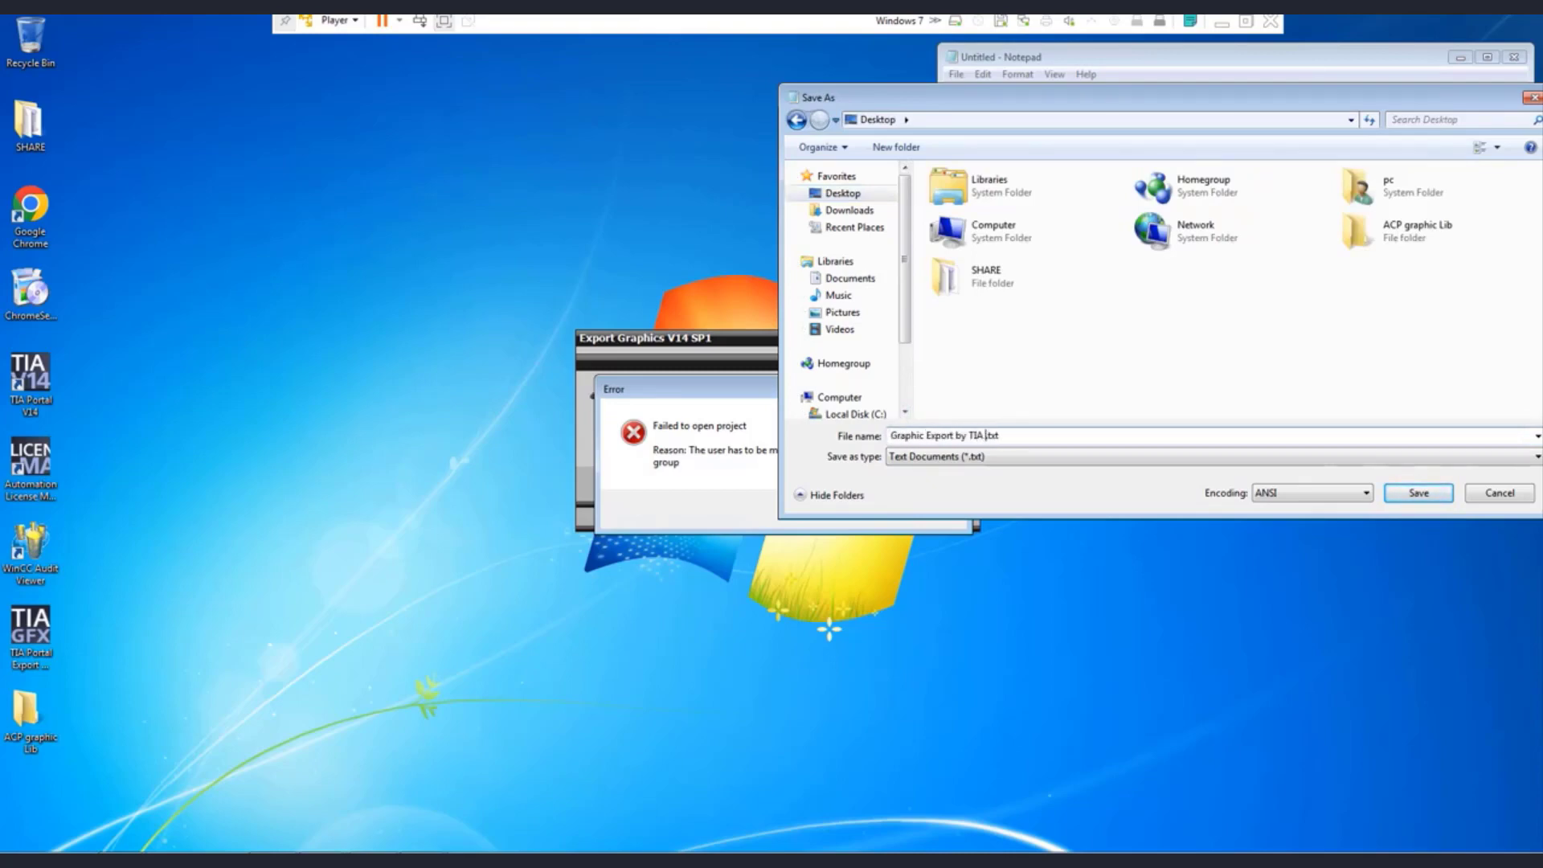
left_click(1417, 492)
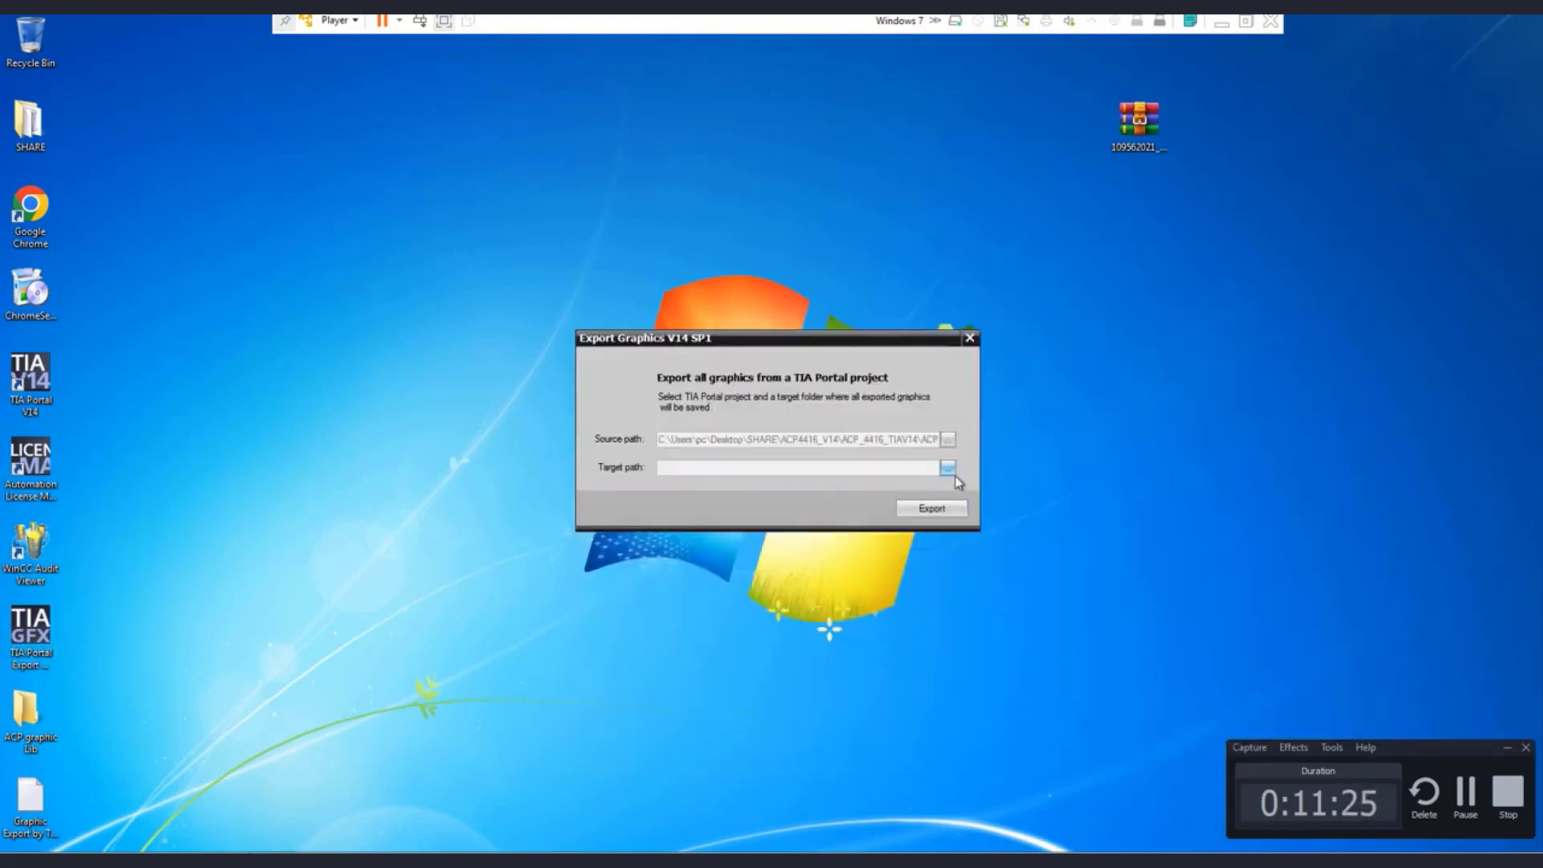
Step: Dismiss the failed-to-open-project error and search the Start menu for 'comp'
left_click(930, 509)
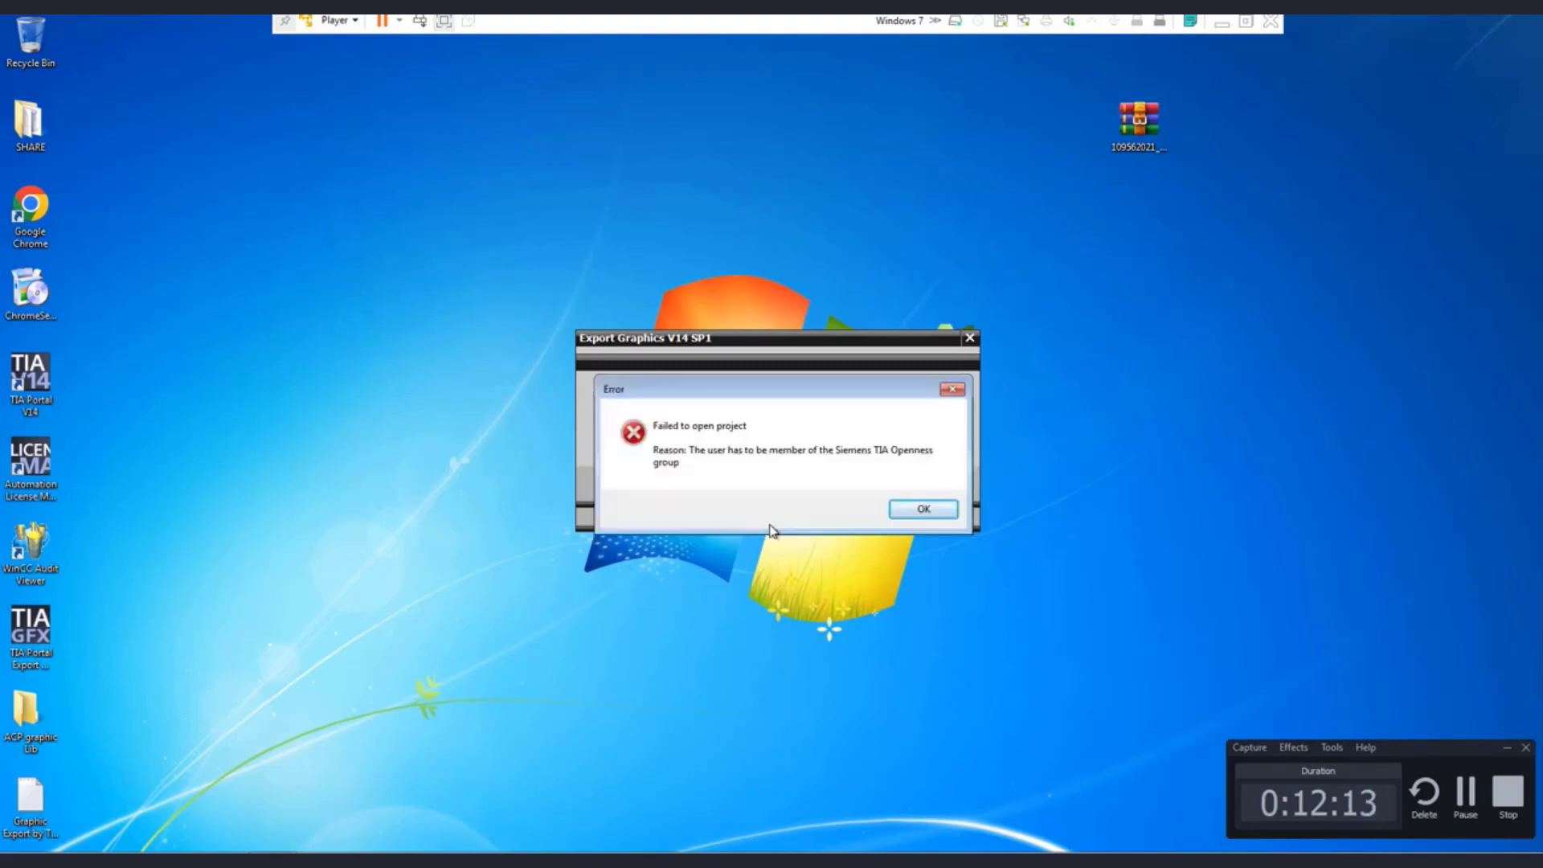
left_click(920, 509)
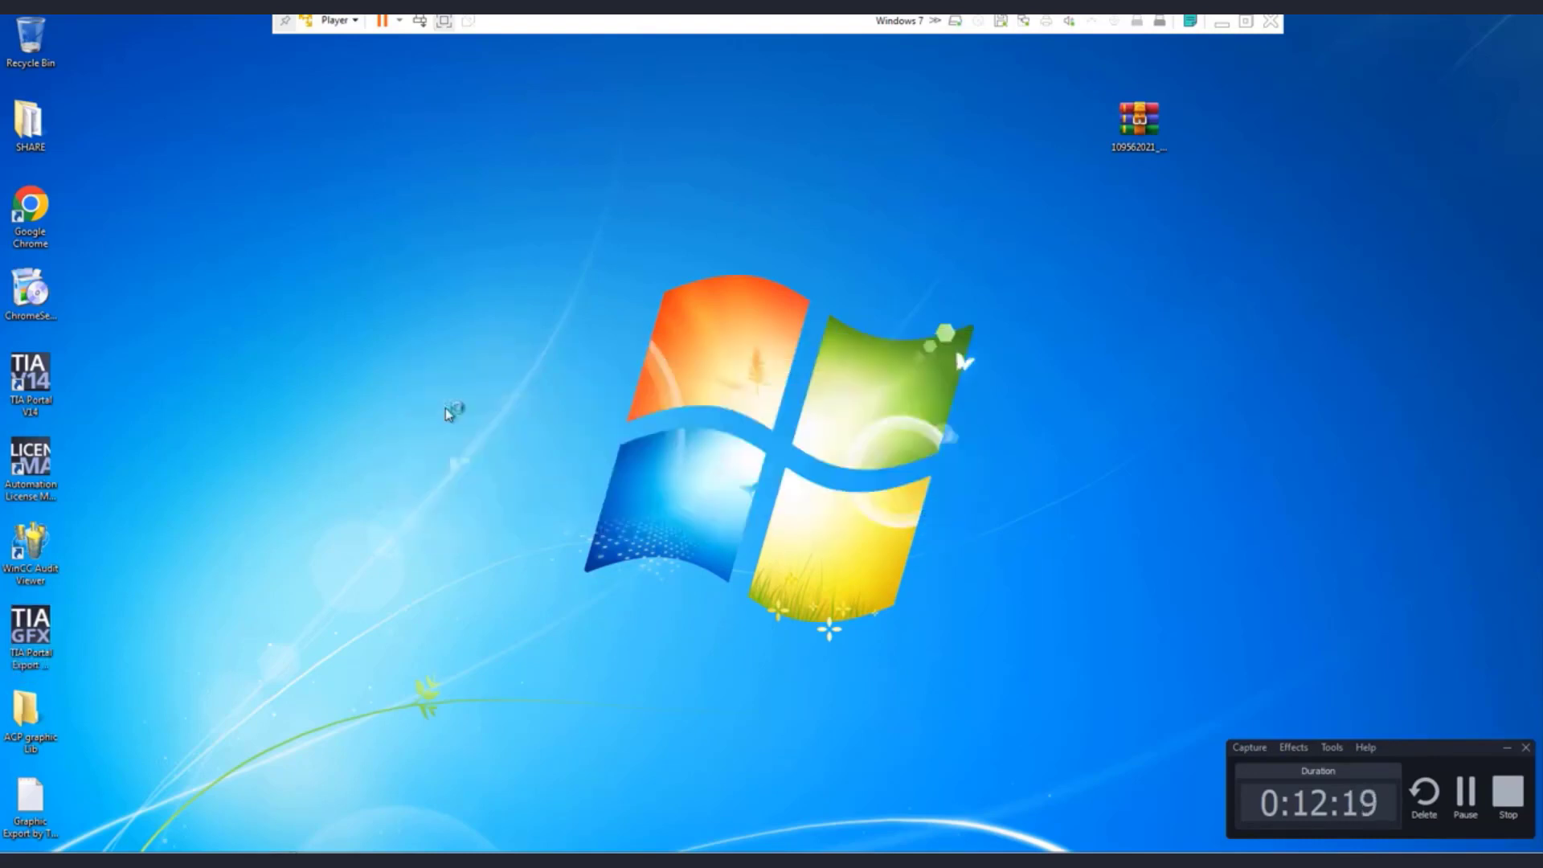
type("comp")
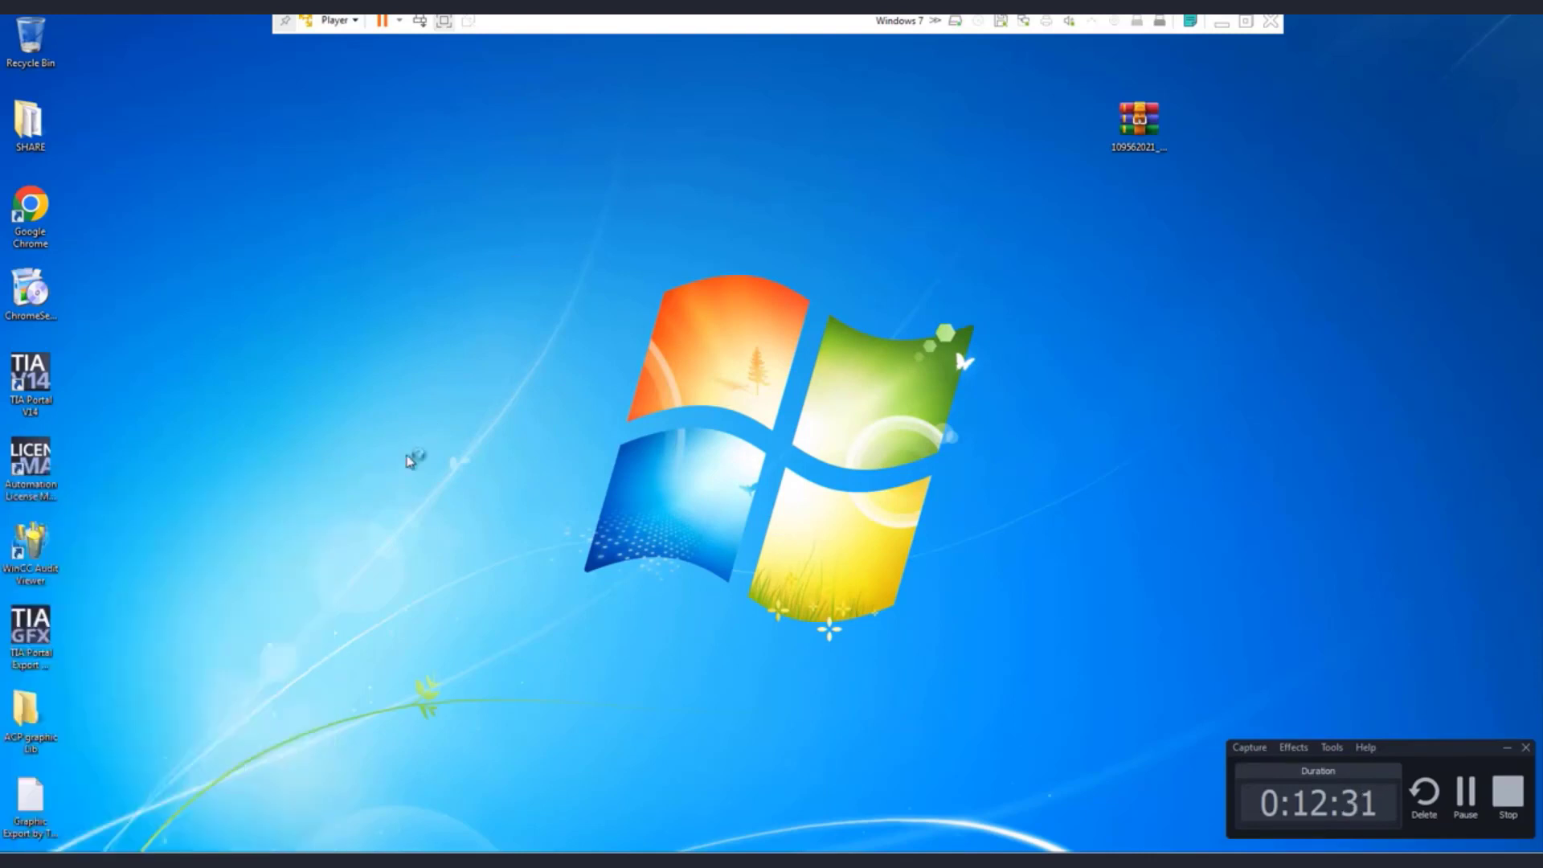
mouse_move(492, 469)
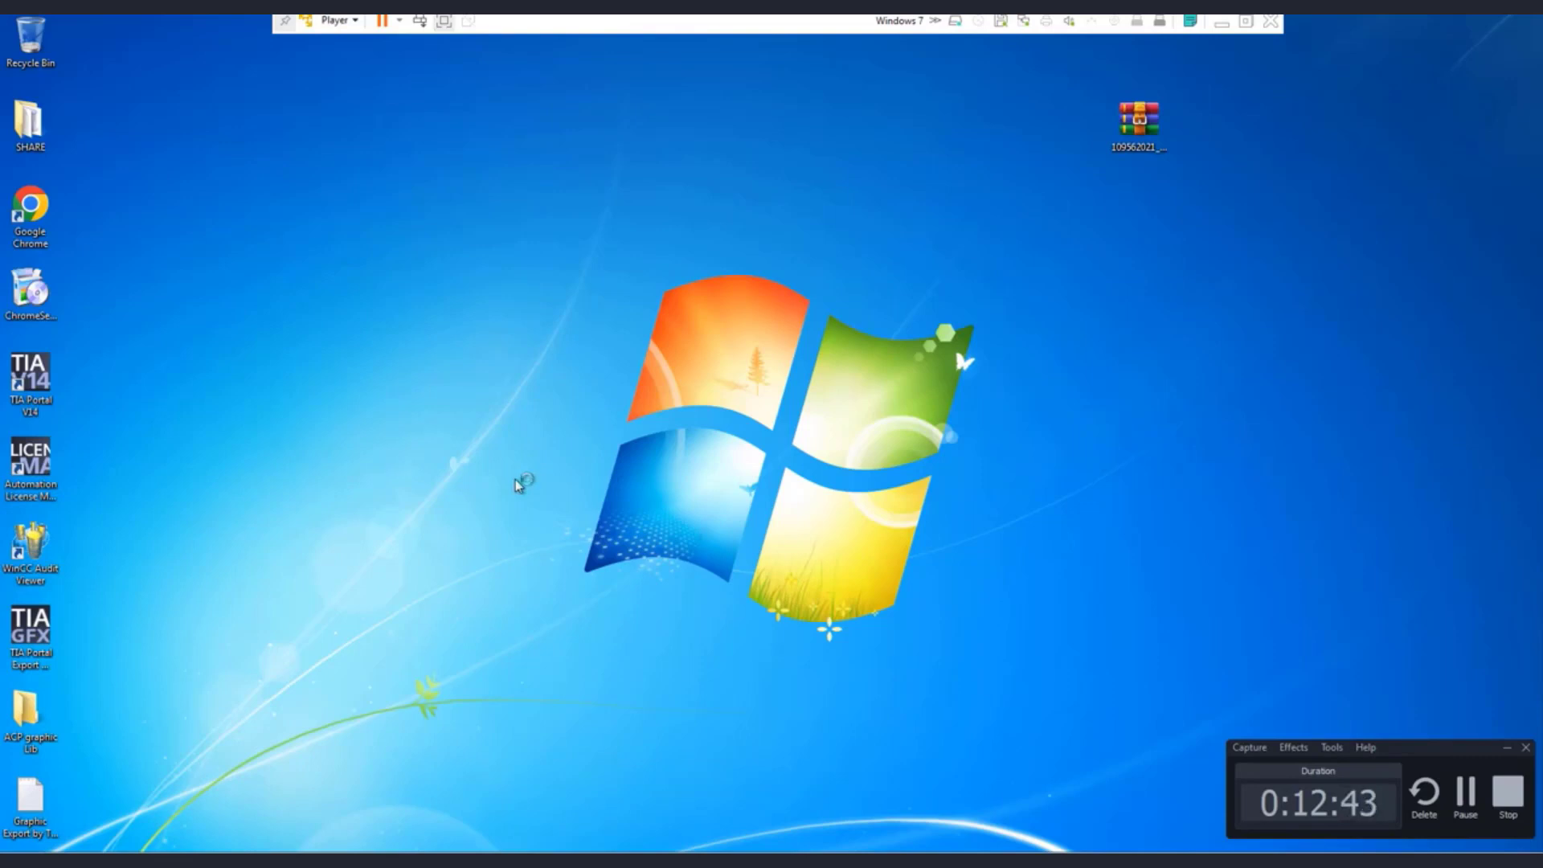
mouse_move(438, 450)
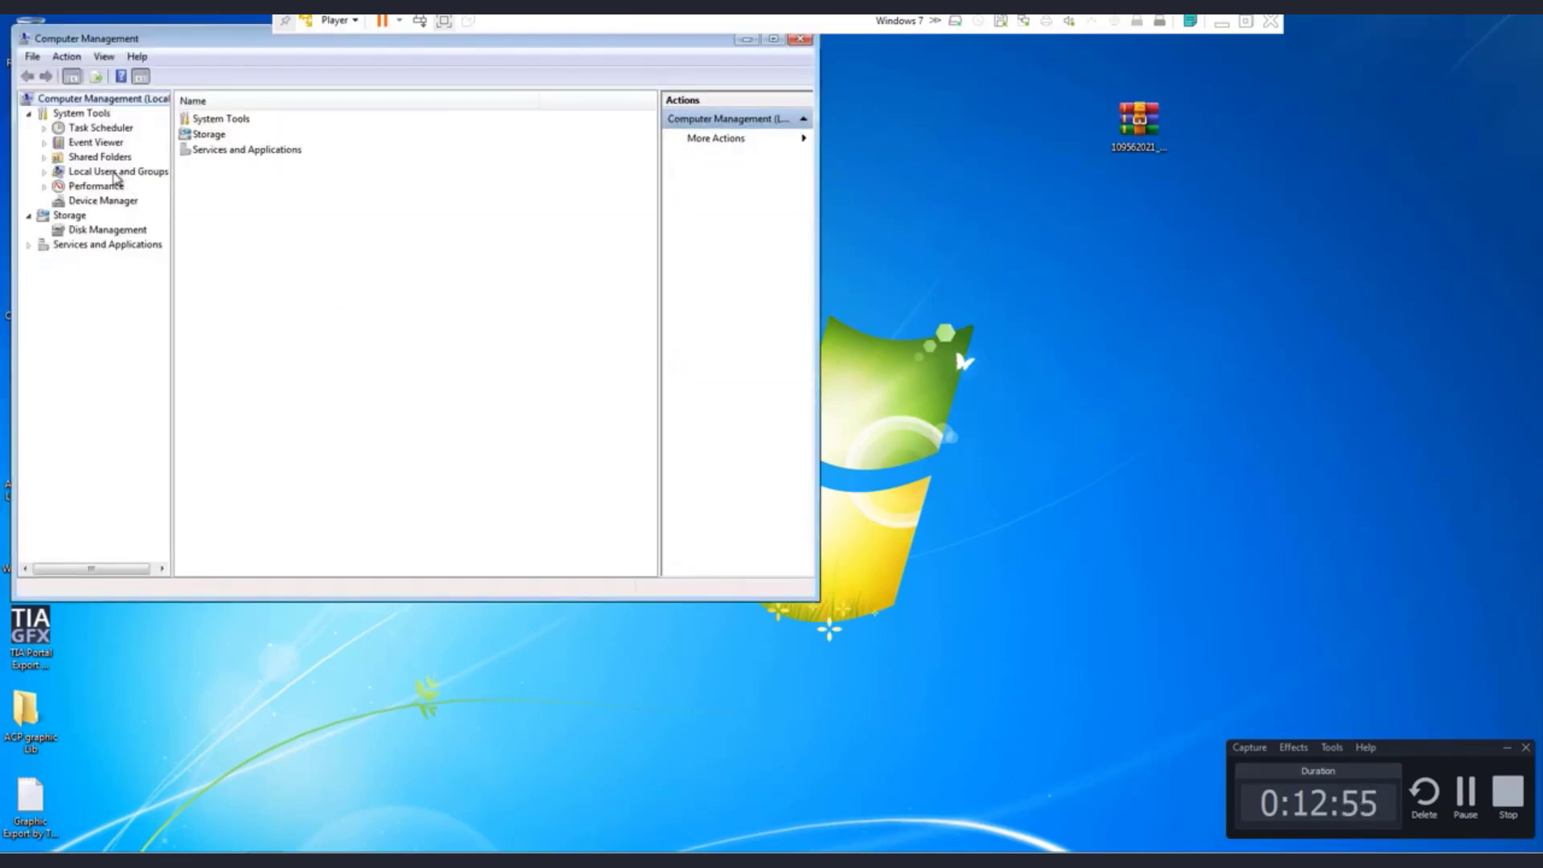
Step: Add and name-check Guest as a Siemens TIA Openness member, then return to the groups list
left_click(100, 200)
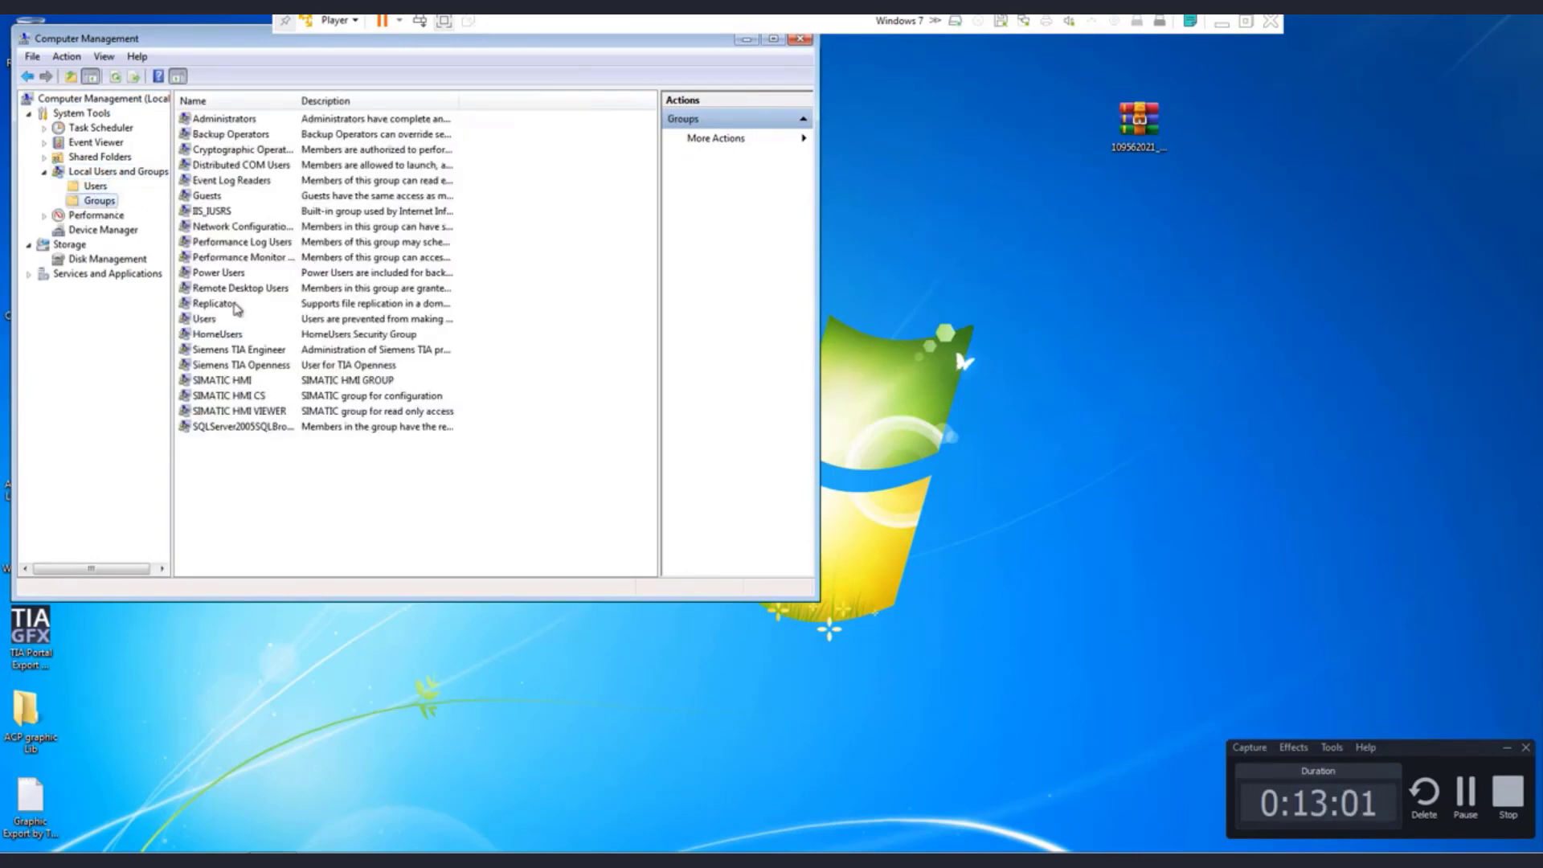
left_click(95, 185)
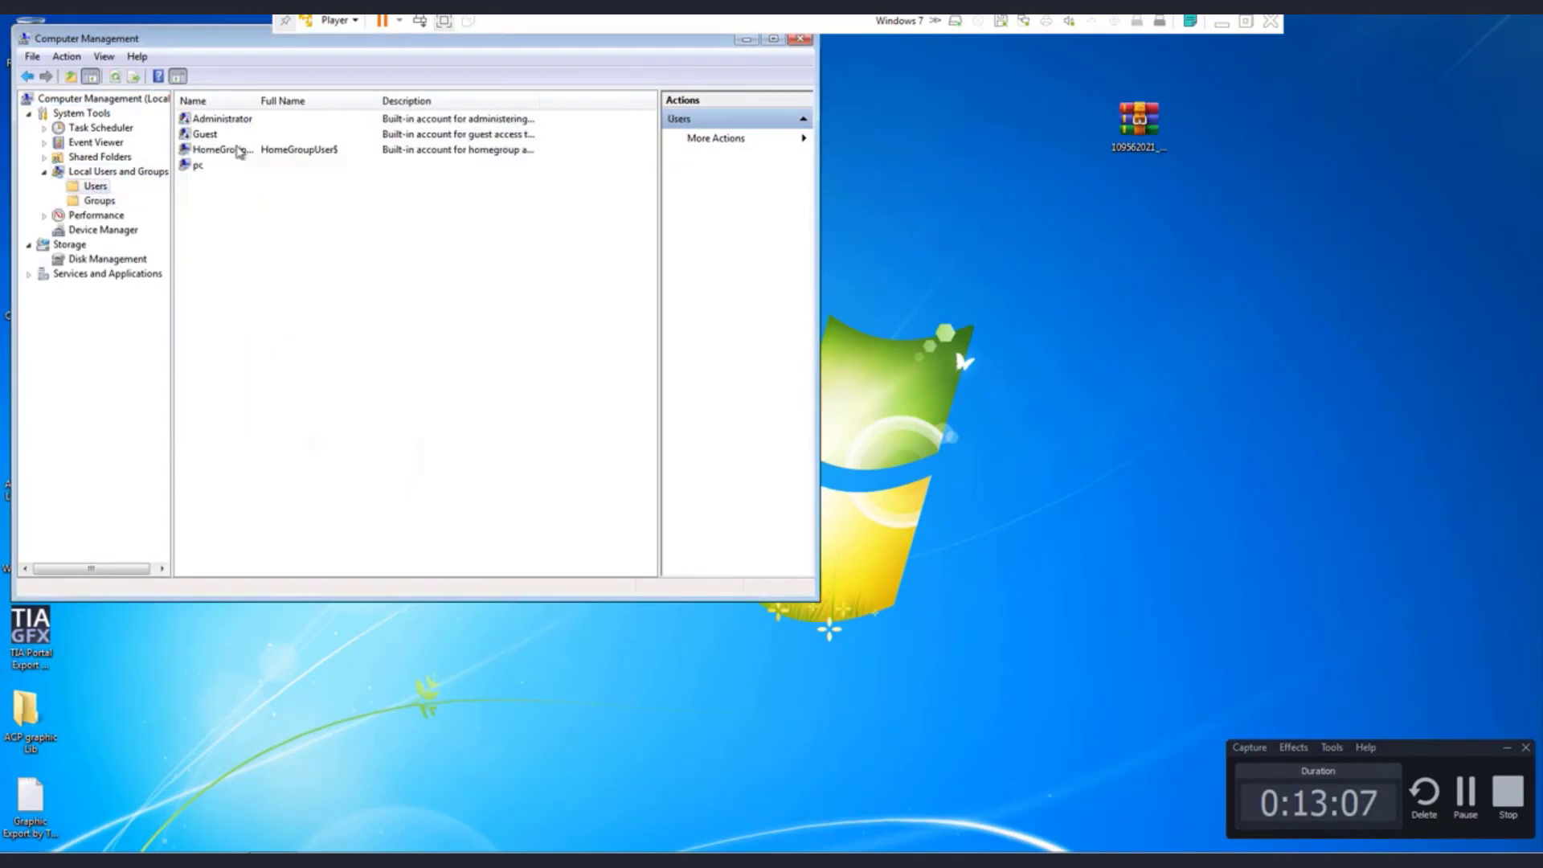
left_click(99, 200)
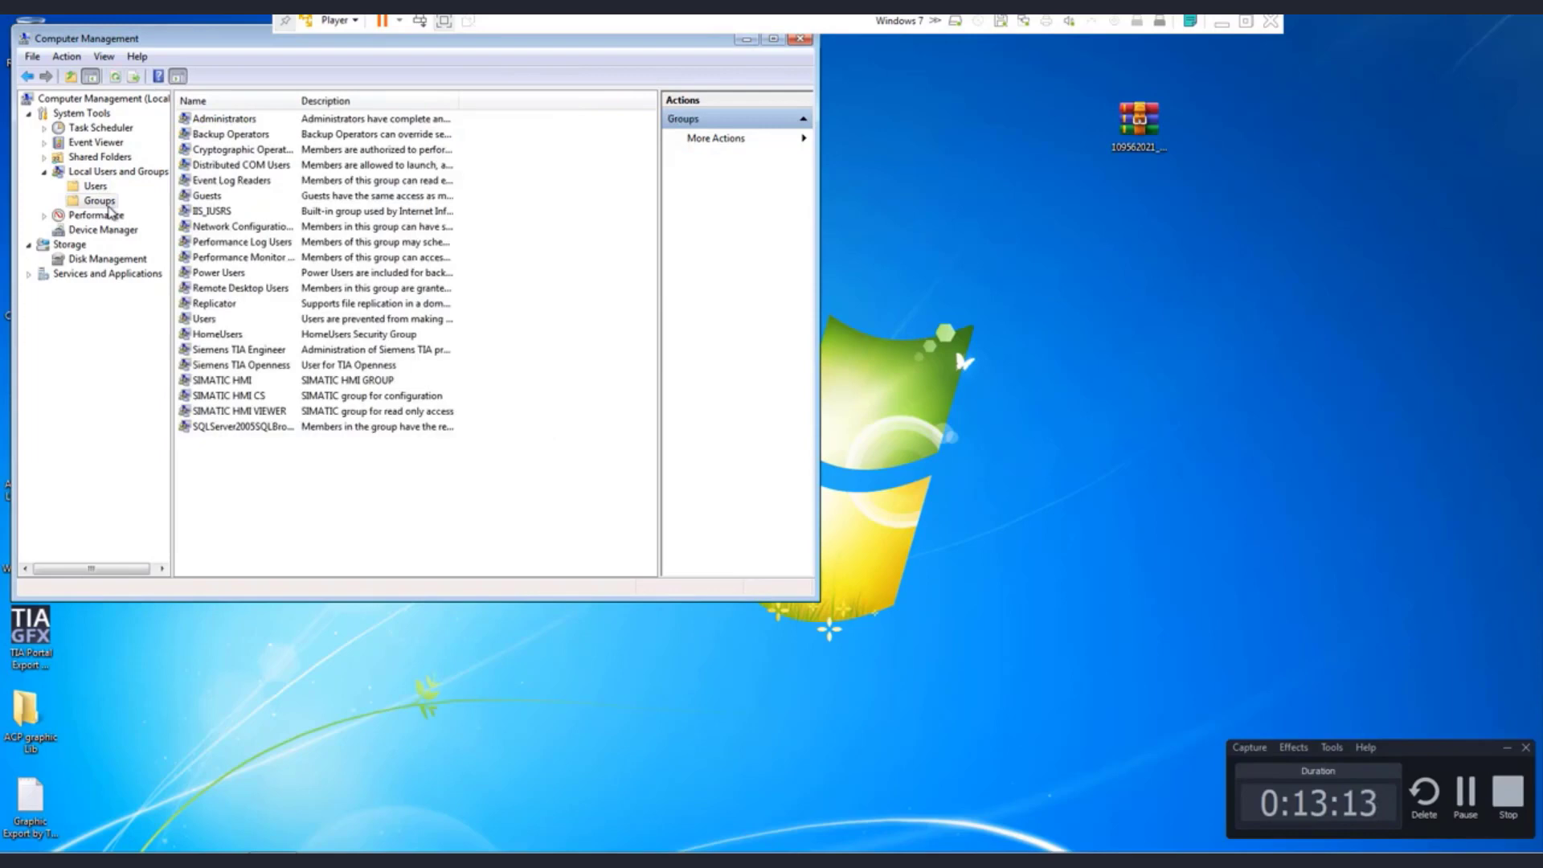
left_click(582, 284)
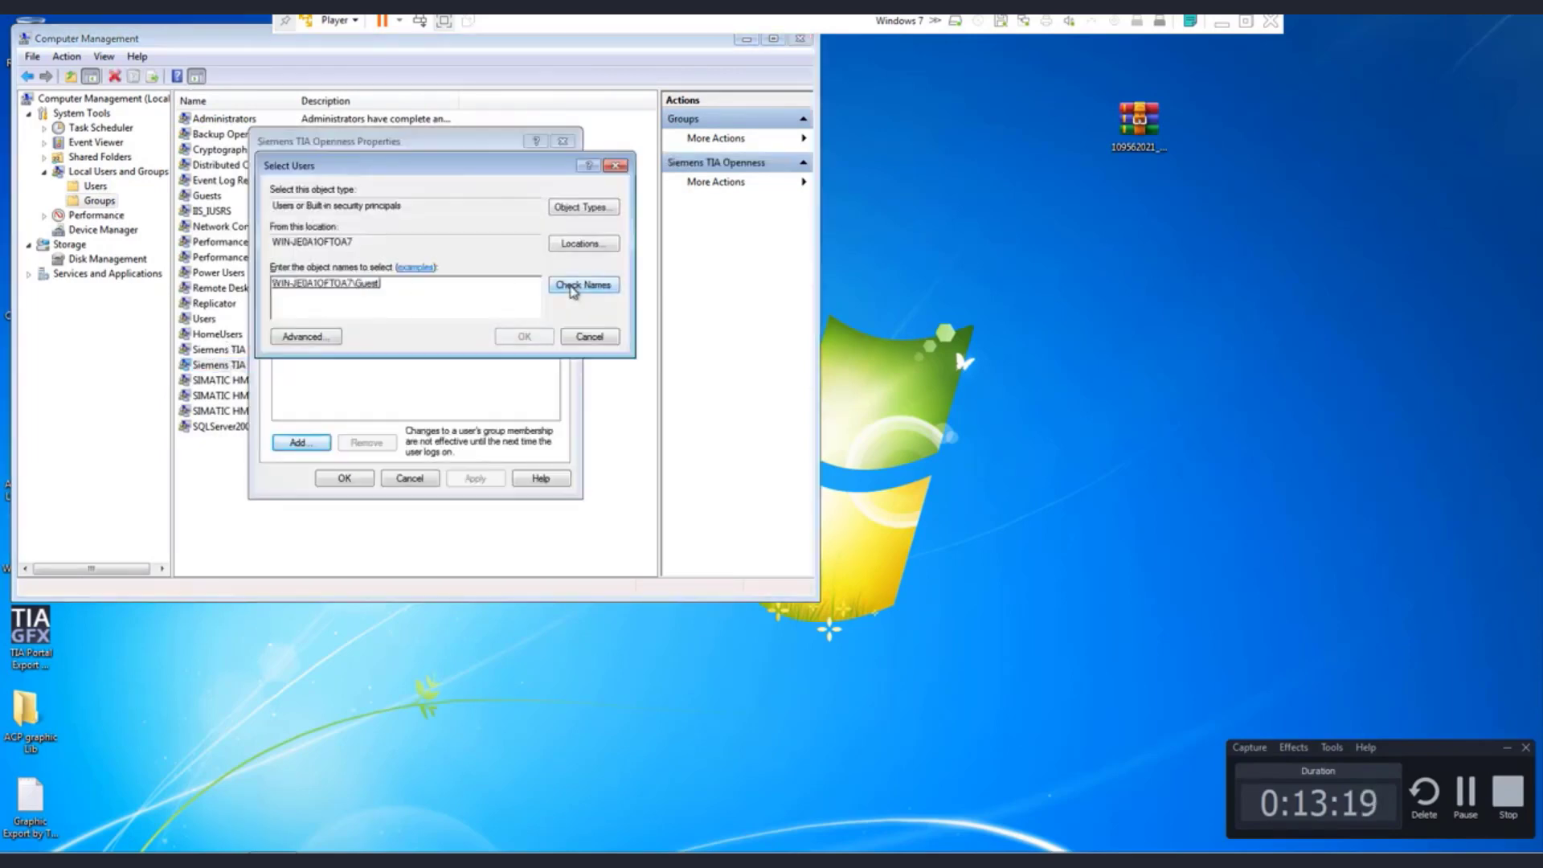
left_click(306, 336)
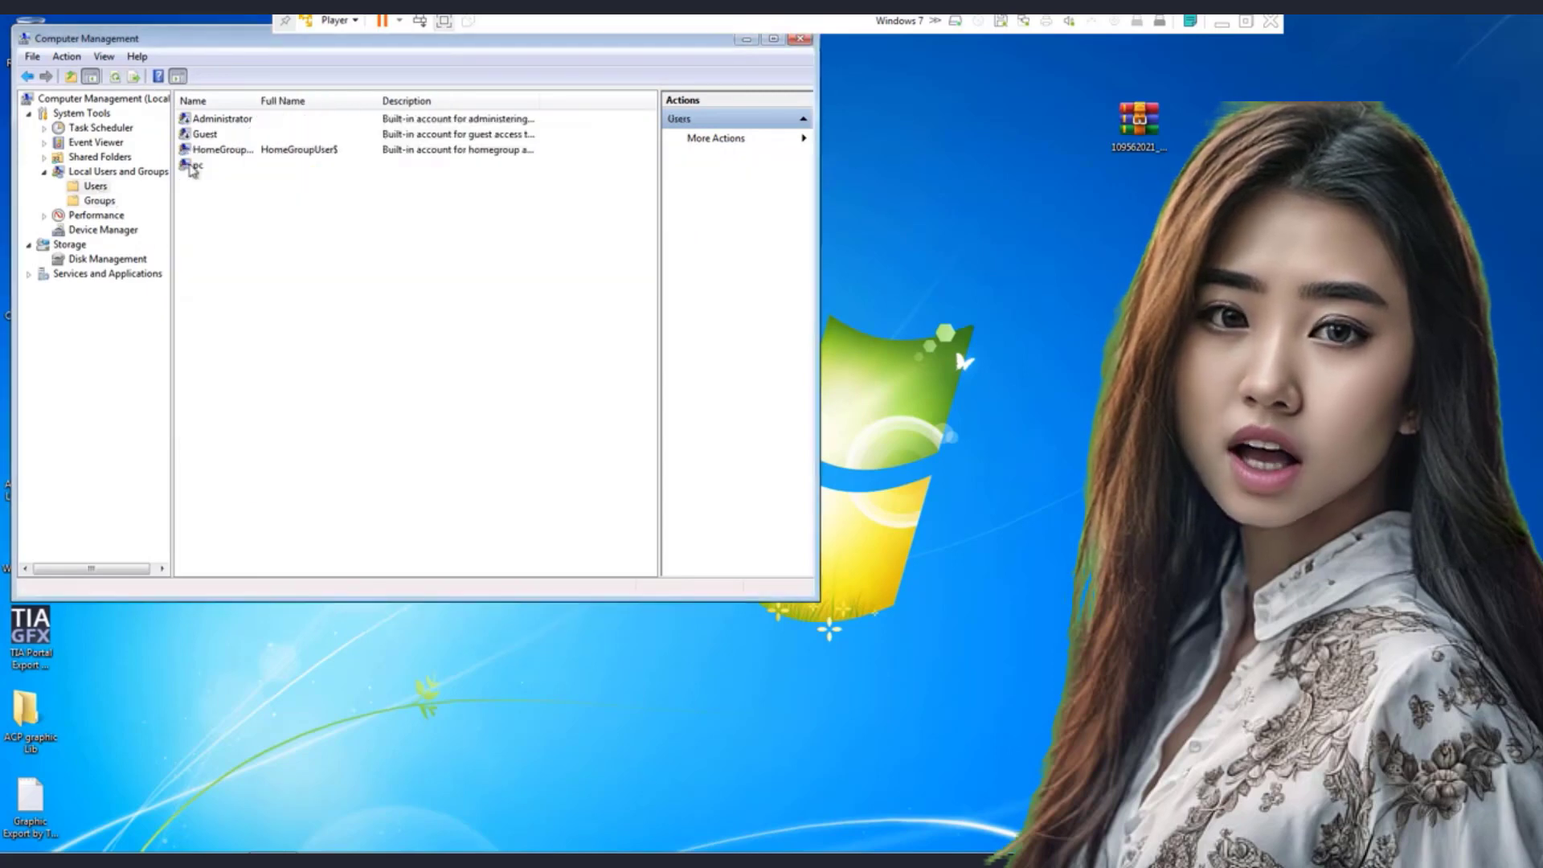
left_click(200, 164)
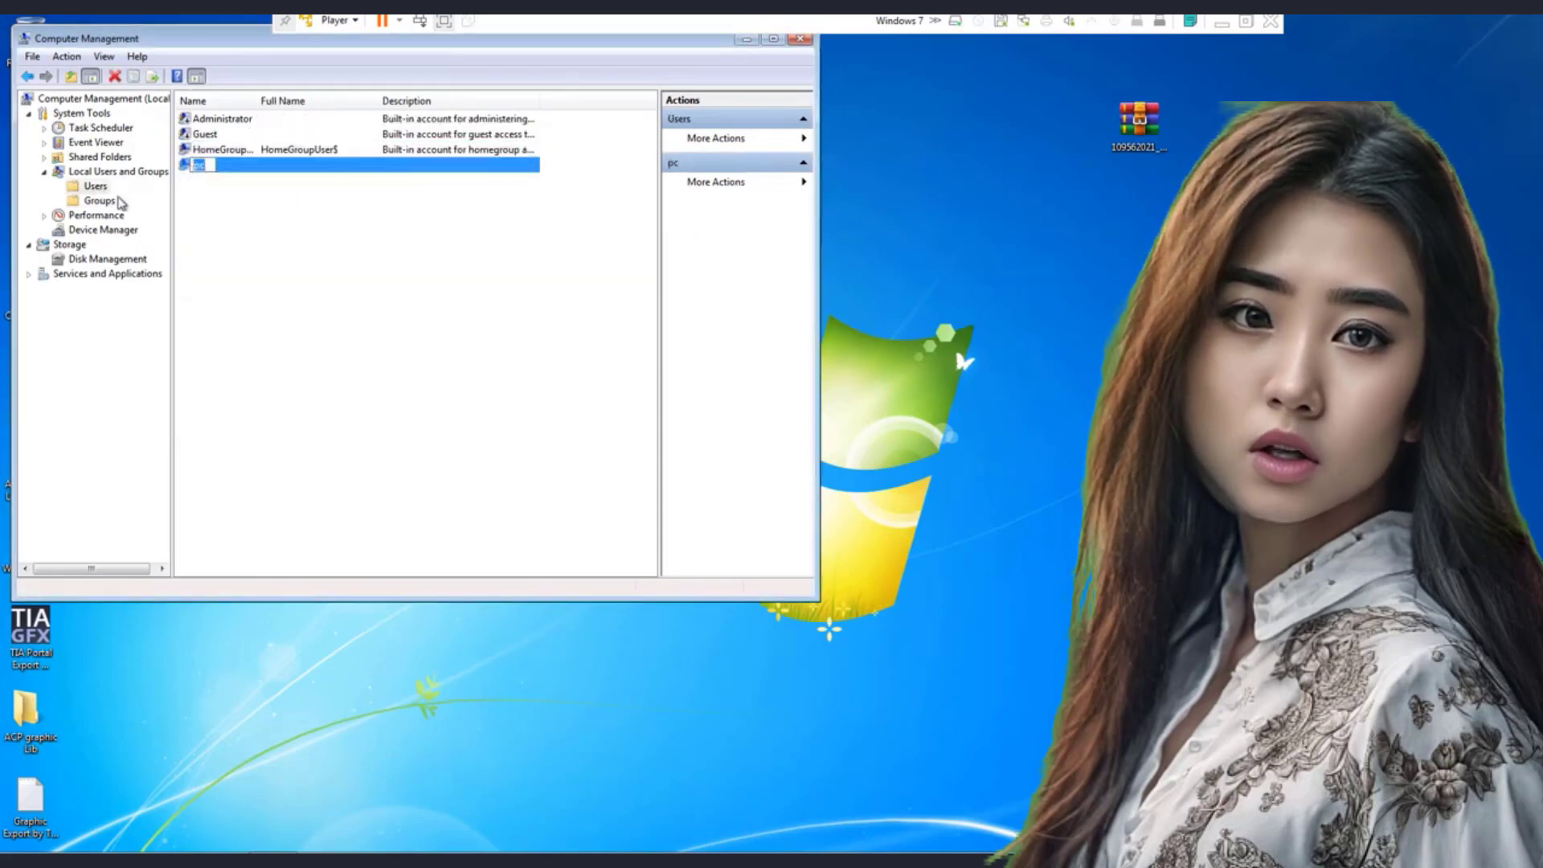
left_click(100, 200)
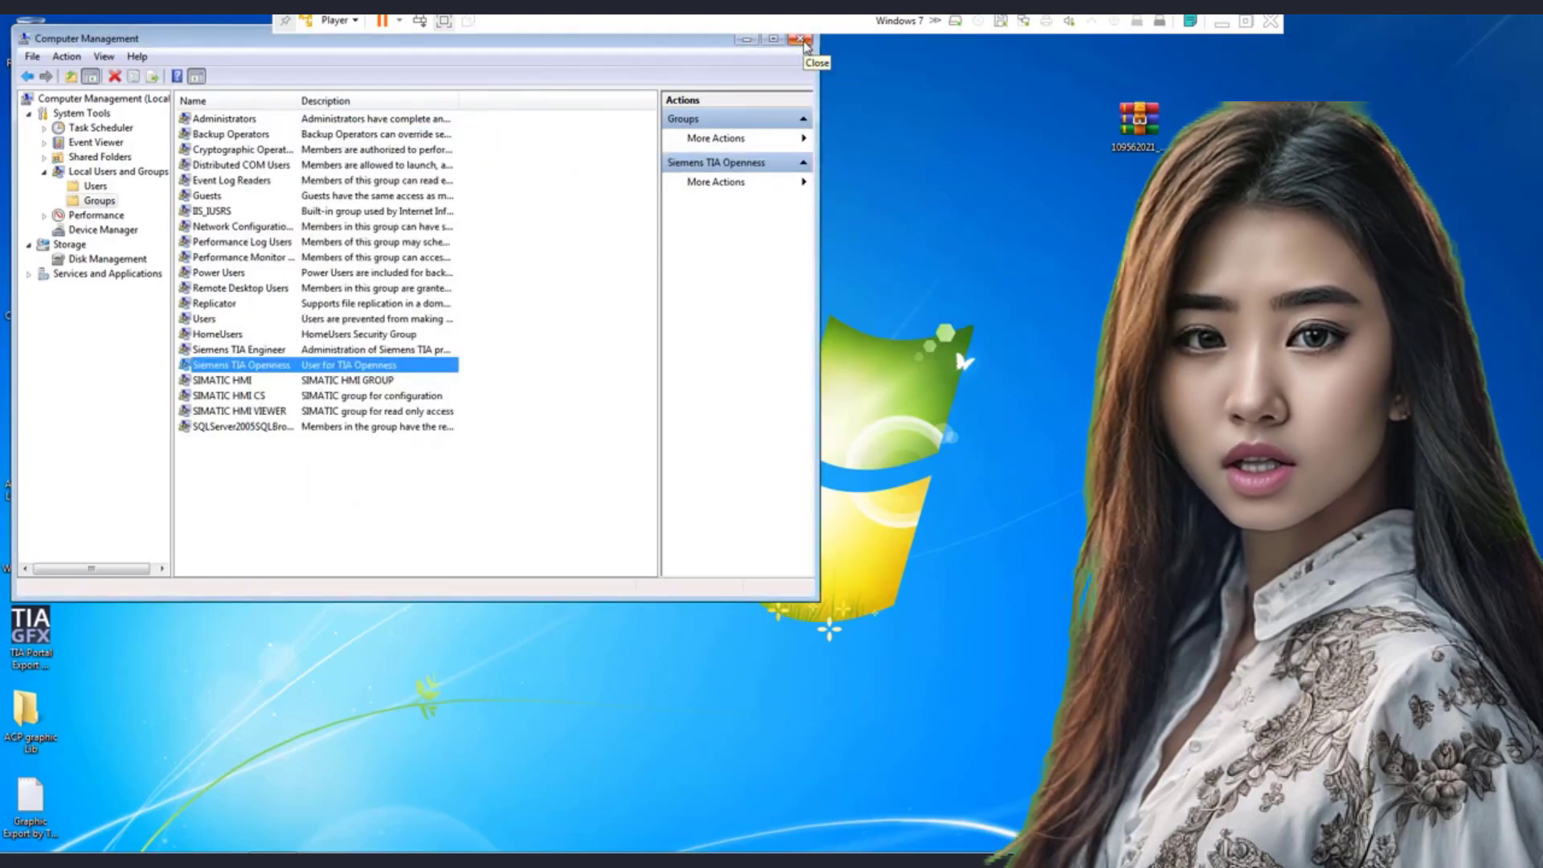
Step: Close Computer Management and confirm the target folder to start exporting graphics
left_click(801, 39)
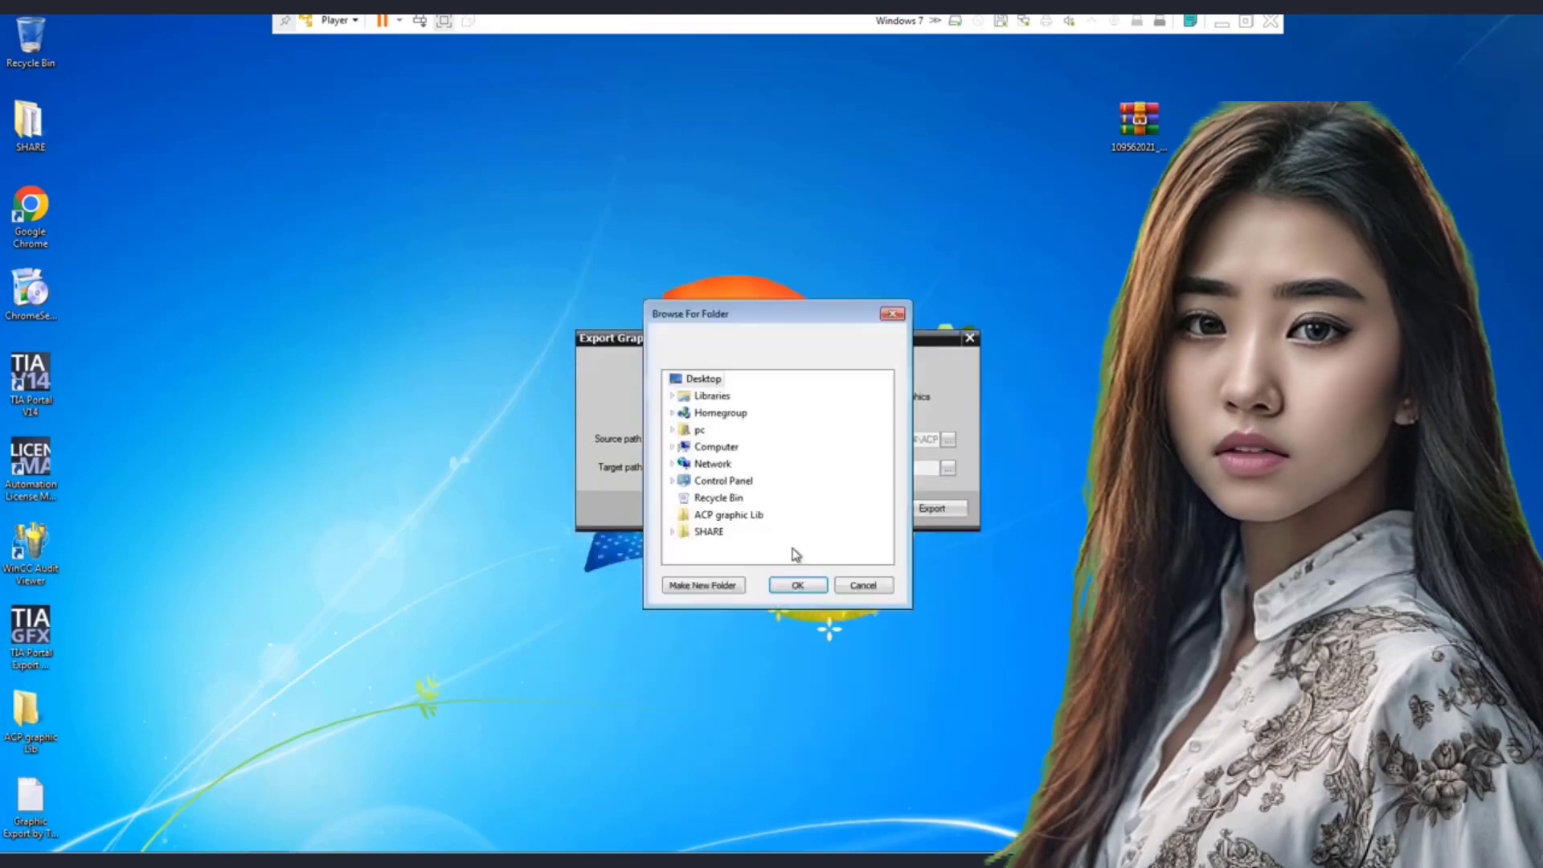
left_click(797, 584)
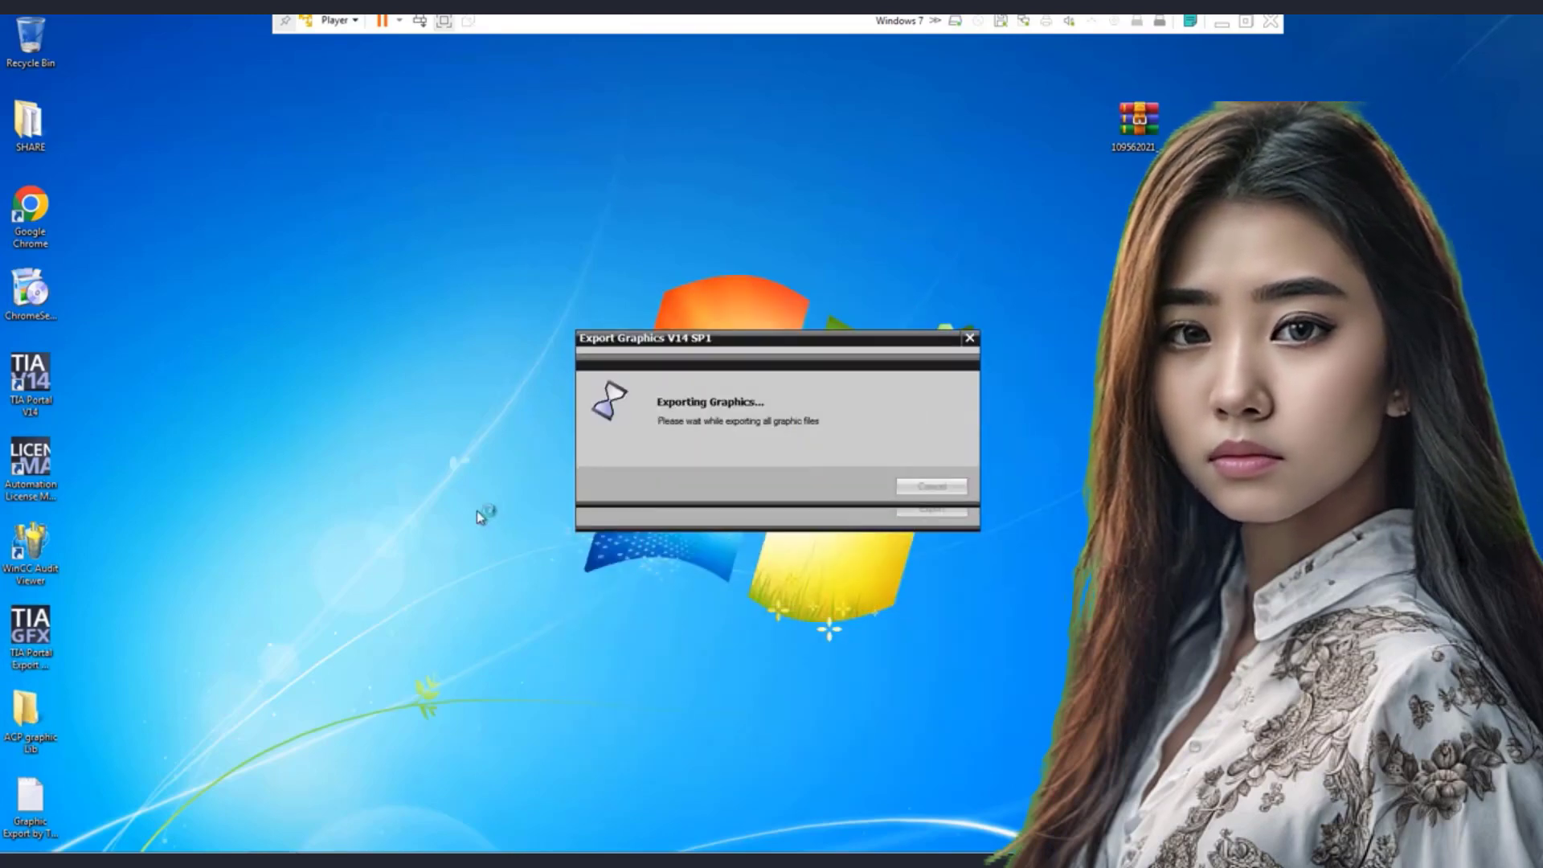